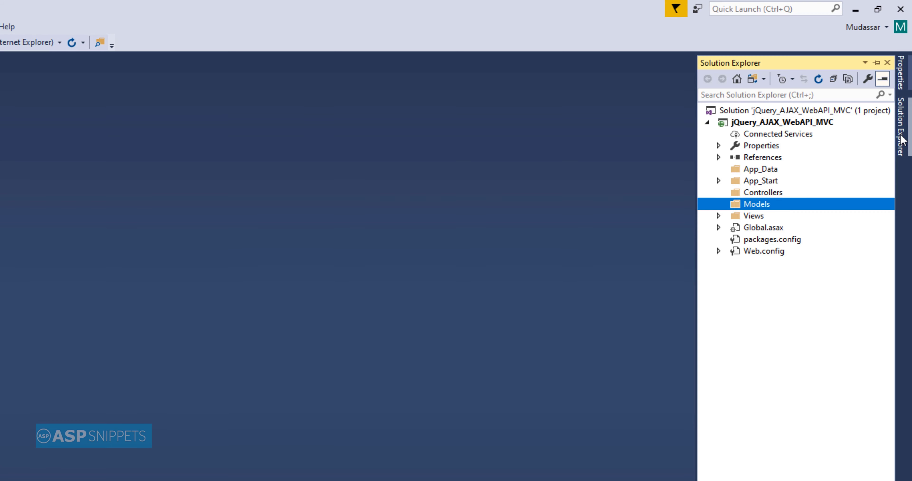
mouse_move(756, 209)
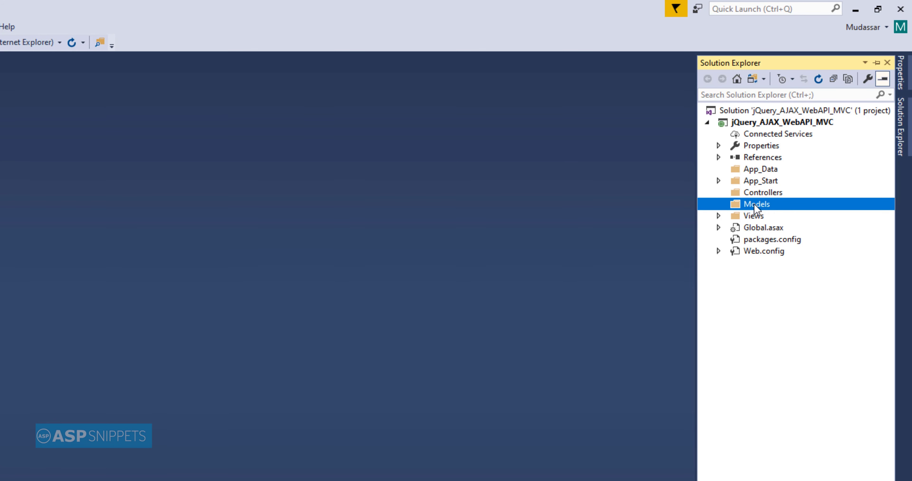
Step: Add a new empty class named PersonModel.cs to the Models folder
right_click(756, 204)
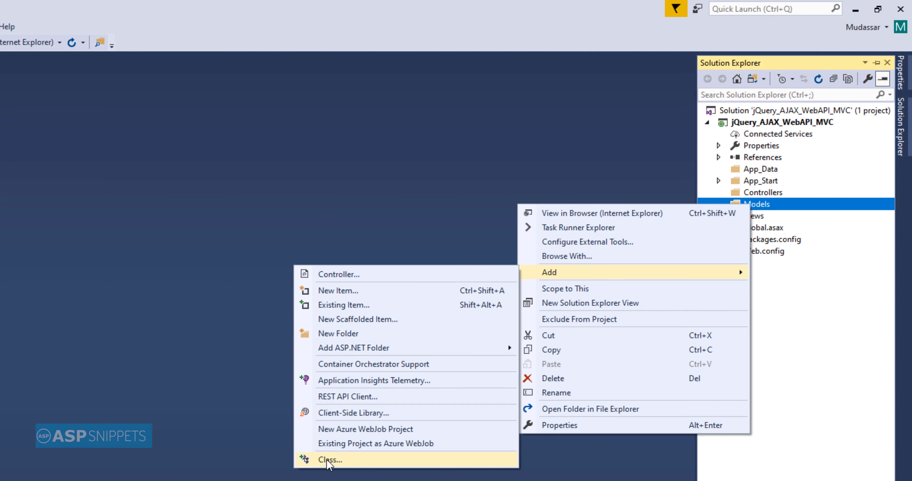
left_click(330, 460)
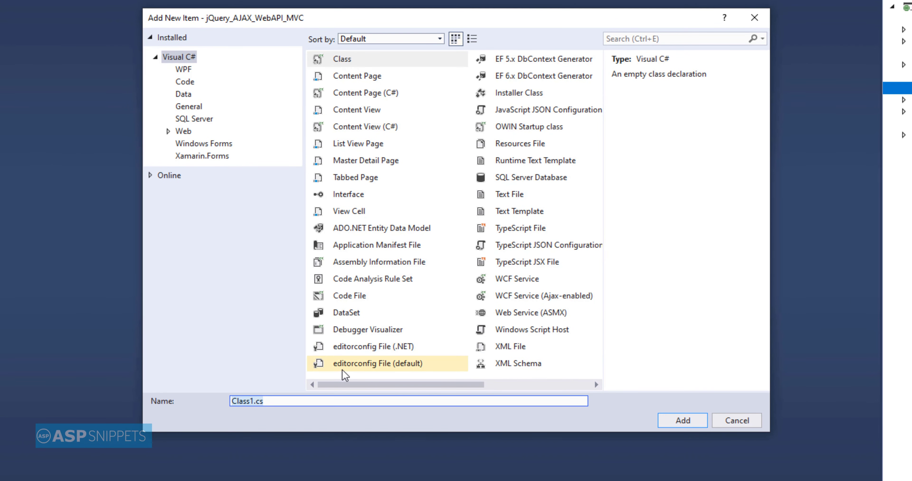
type("PersonModel.cs")
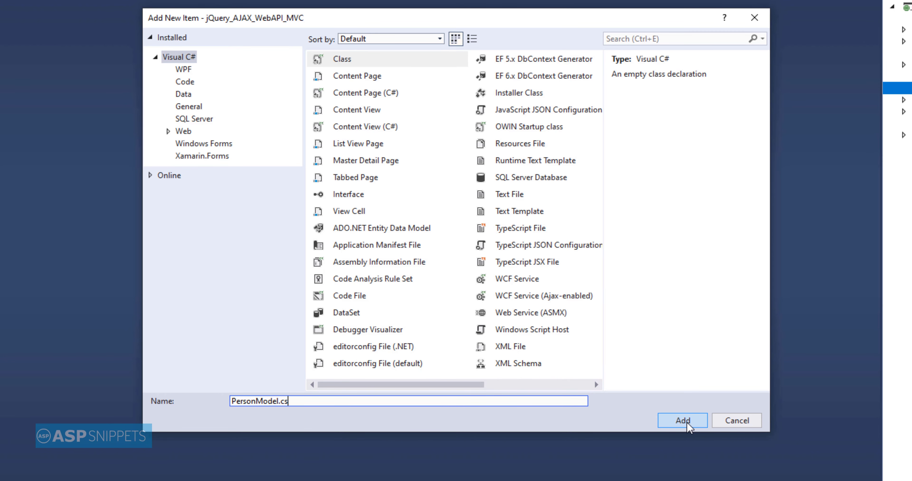
left_click(682, 420)
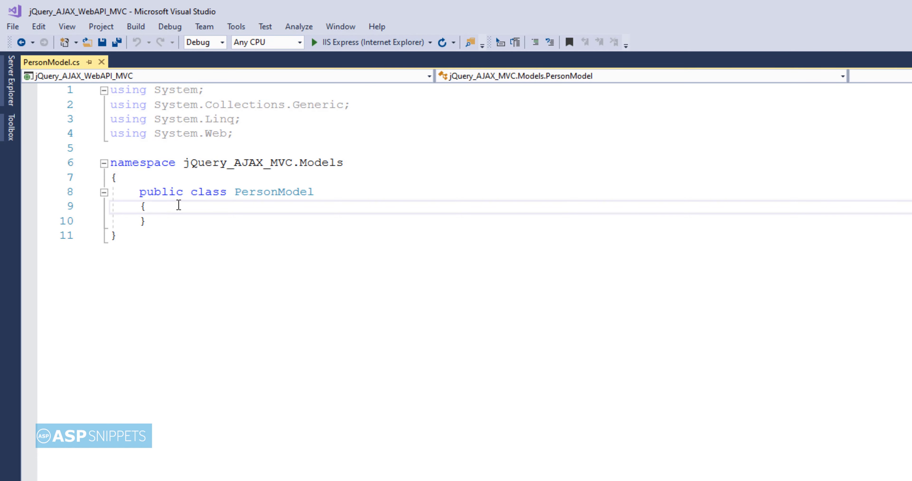
Step: Add a public string Name property with get and set to PersonModel
type("p")
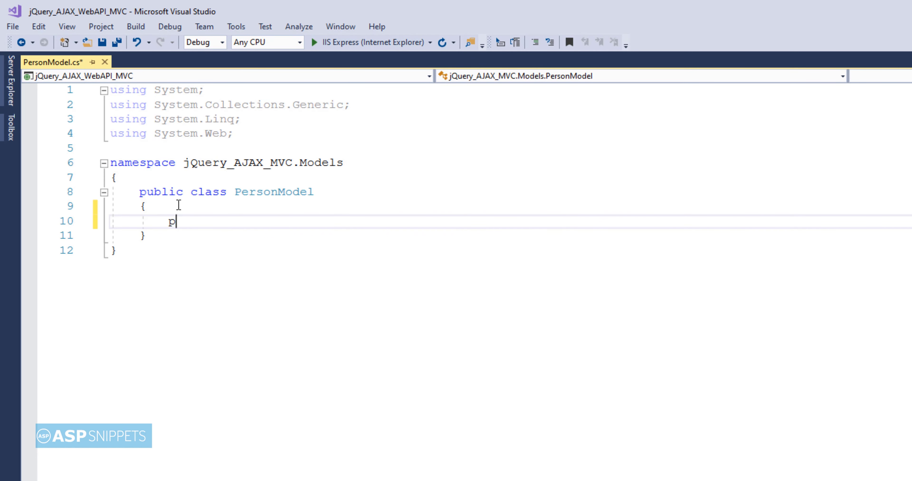
type("ublic string")
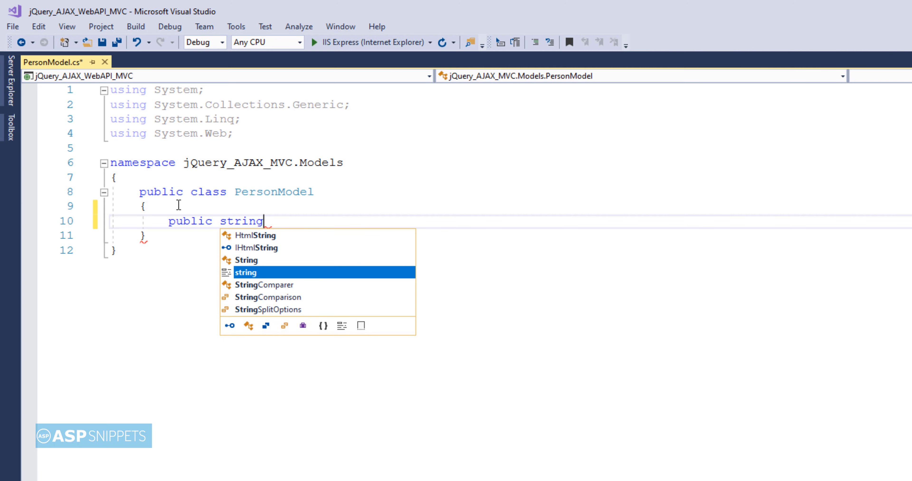
type("Name")
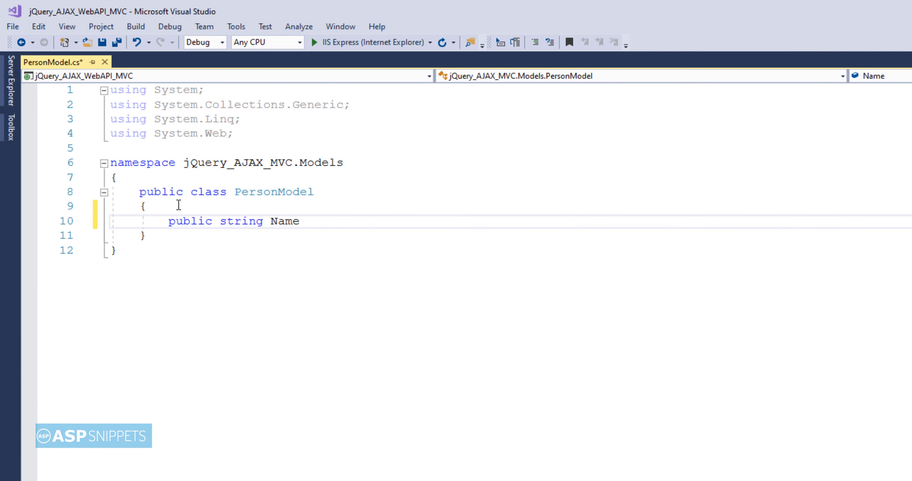
type("{ get;s")
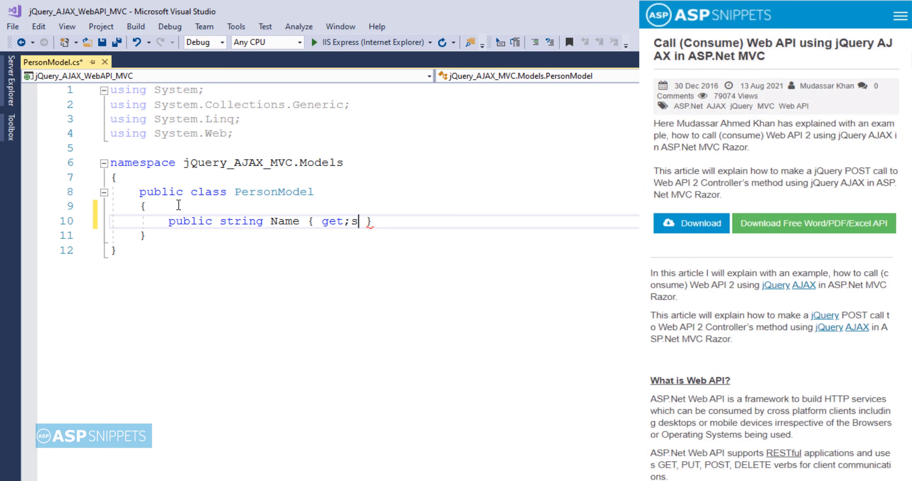
type("et;")
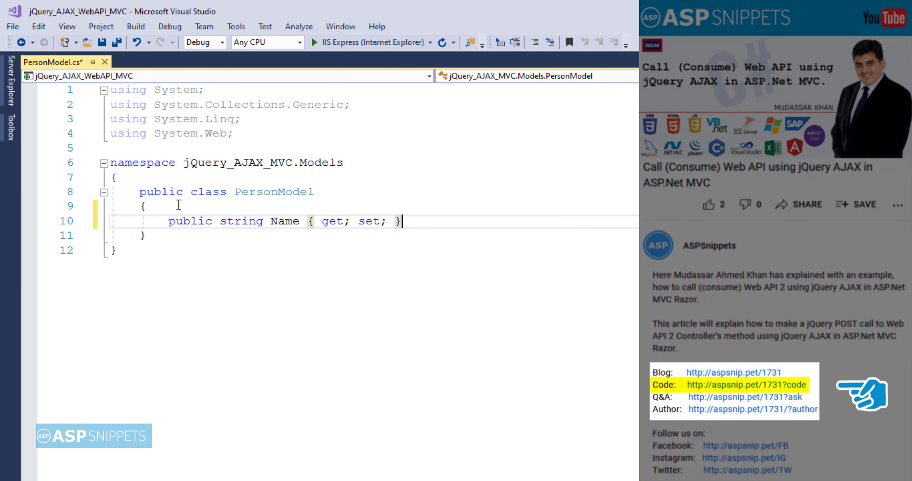
Step: Add a public string DateTime property with get and set, then close the model file
type("pub")
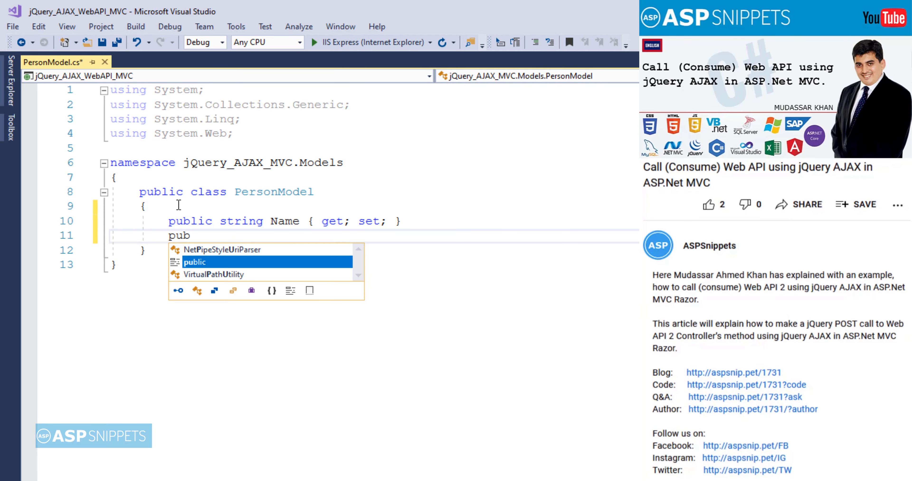
type("string DateTime { get; set;")
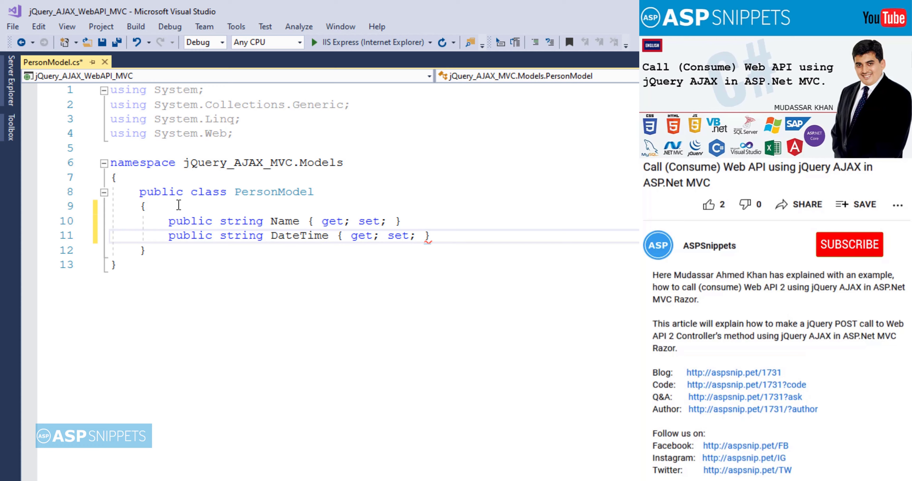
left_click(850, 244)
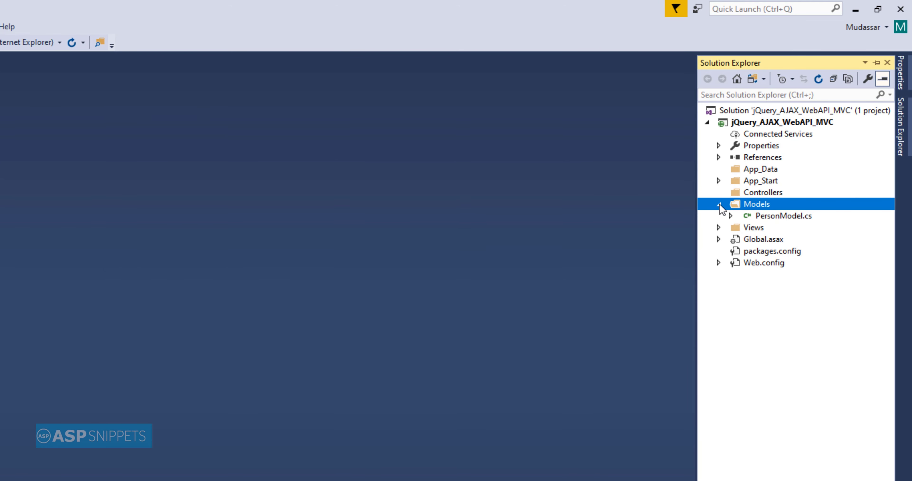
Step: Add an empty Web API 2 controller named AjaxAPIController to the Controllers folder
left_click(720, 204)
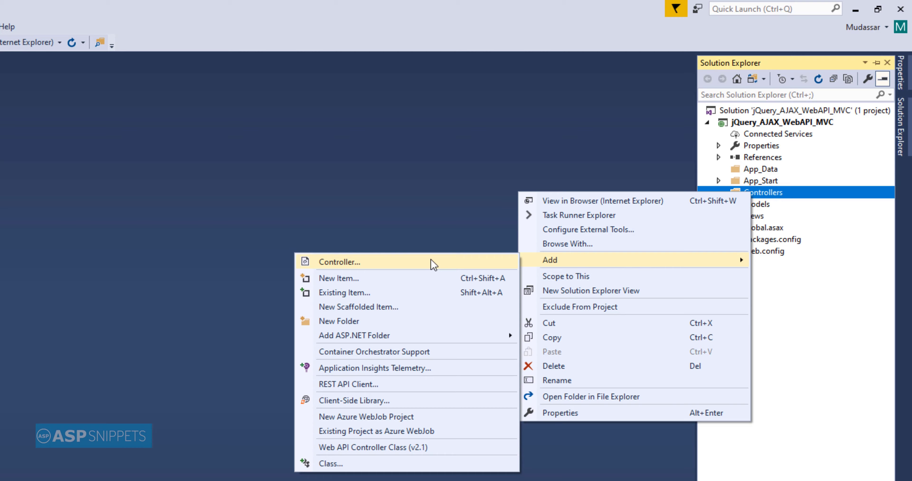
left_click(339, 261)
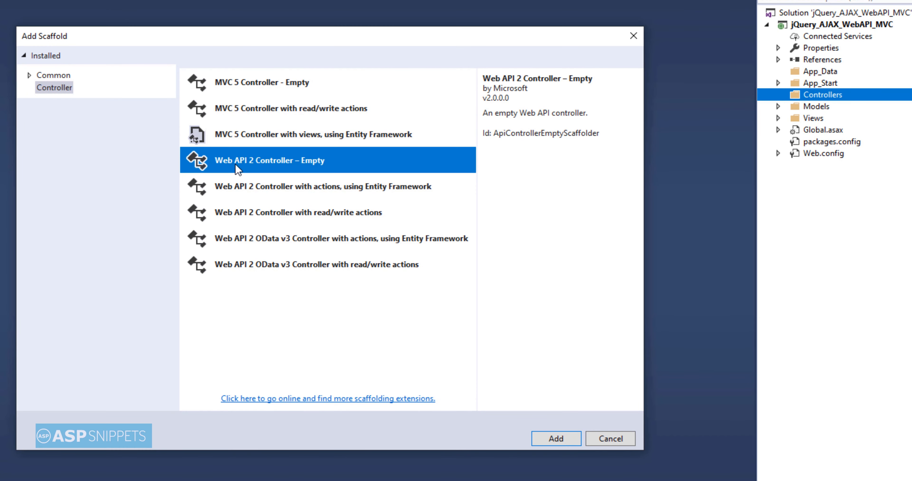
left_click(555, 438)
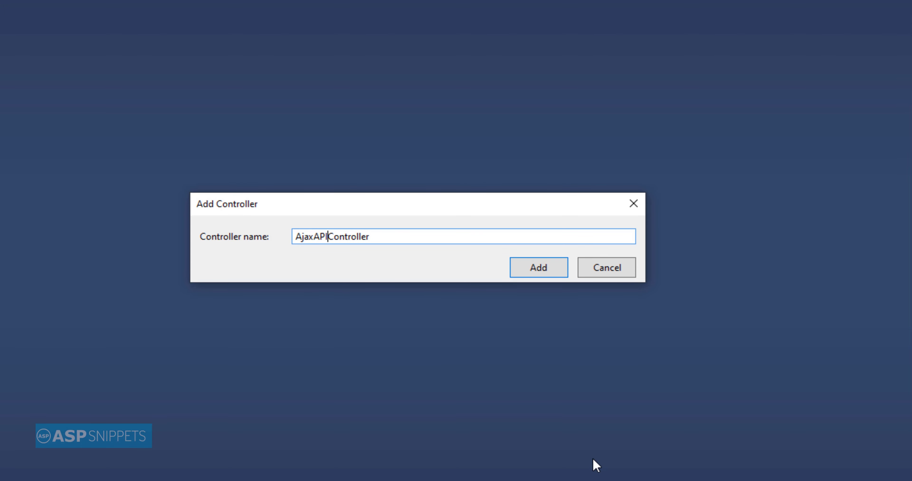
left_click(537, 267)
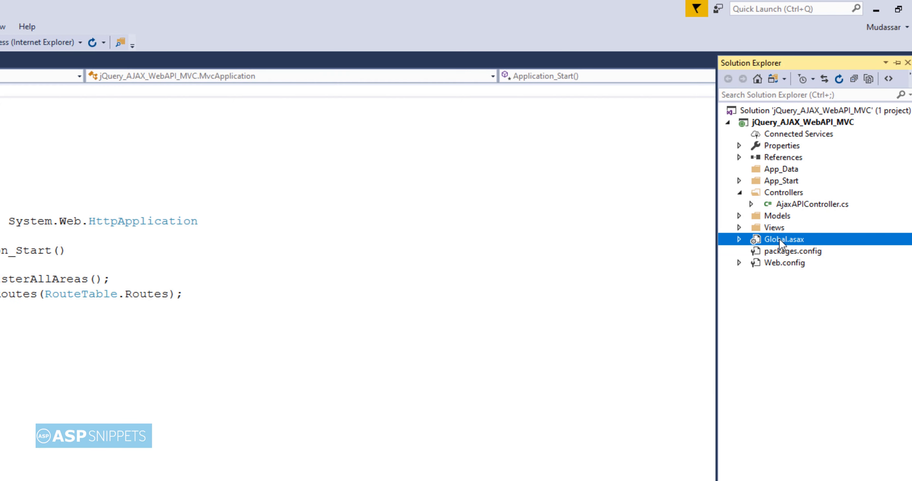
Step: In Global.asax Application_Start, call System.Web.Http.GlobalConfiguration.Configure(WebApiConfig.Register)
double_click(783, 239)
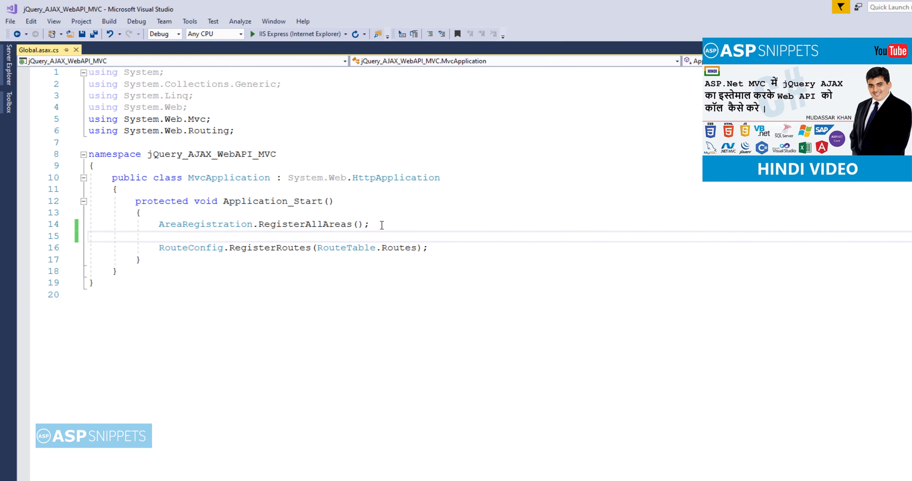
type("System.web")
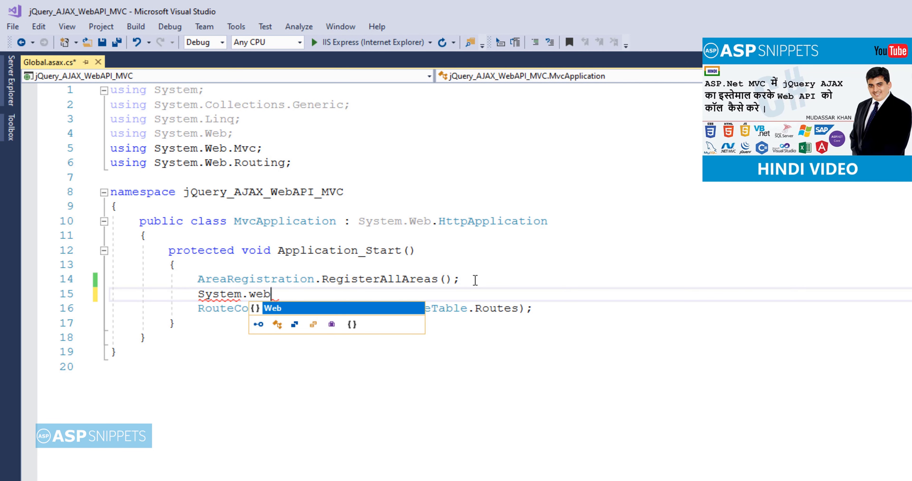
type(".Http.gl")
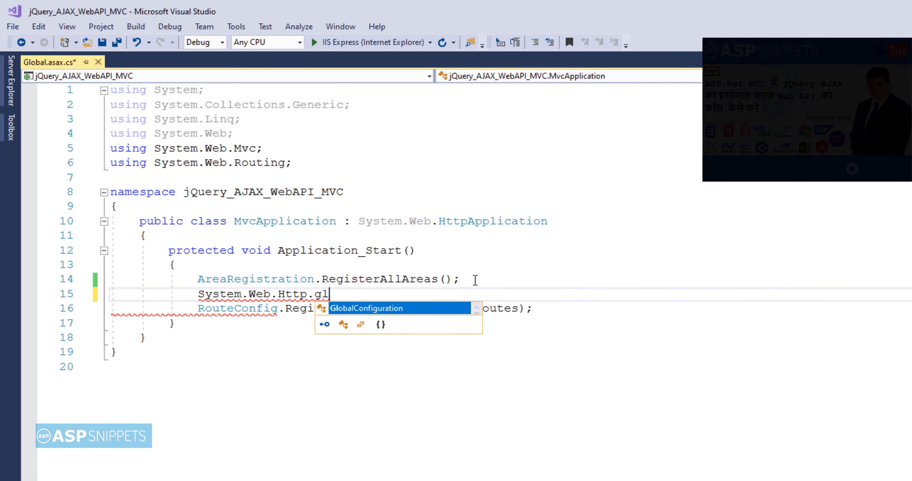
type("obalConfiguration.Configure")
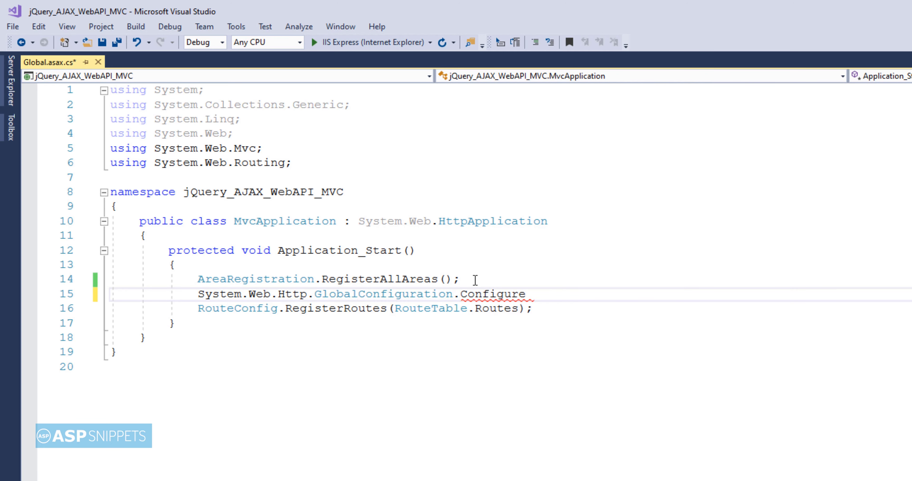
type("();")
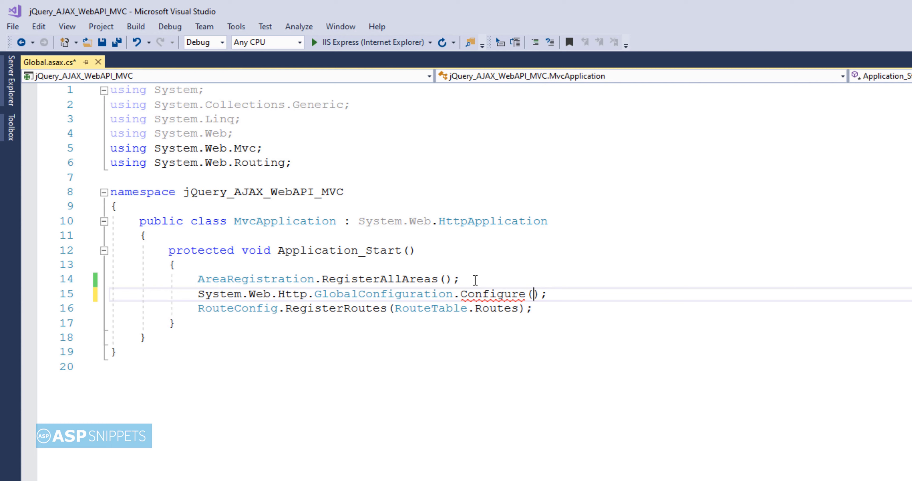
type("WebApiConfig.")
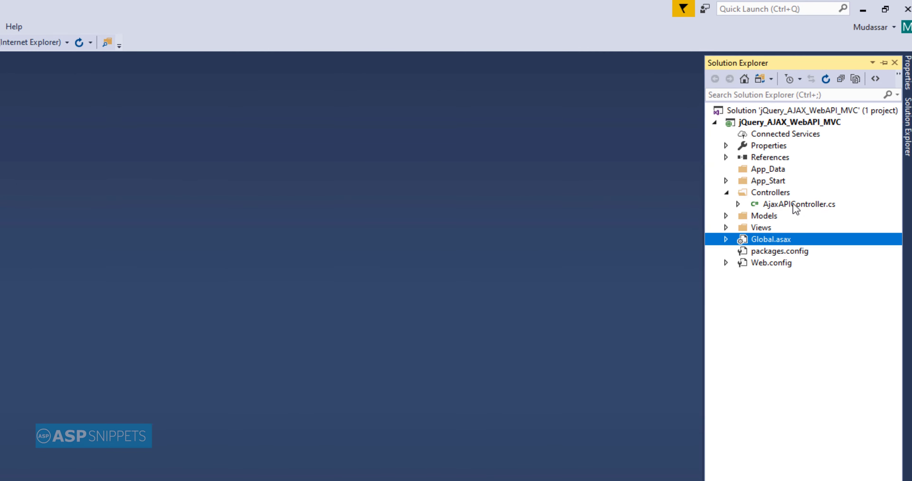
Step: In AjaxAPIController, declare public PersonModel AjaxMethod taking a PersonModel person and save
double_click(799, 203)
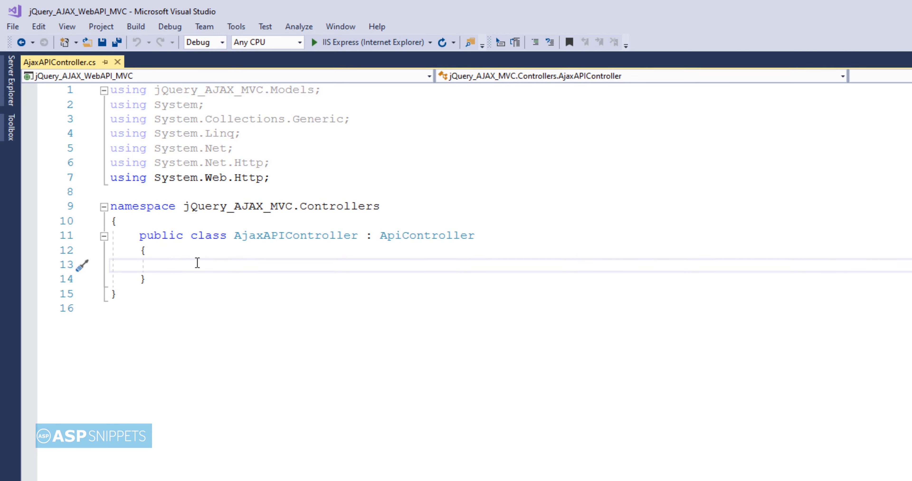
type("public")
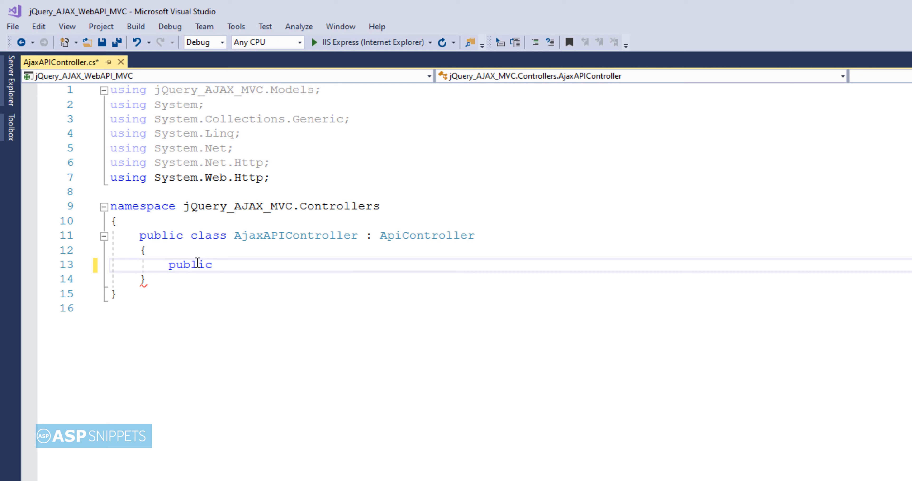
type("PersonModel")
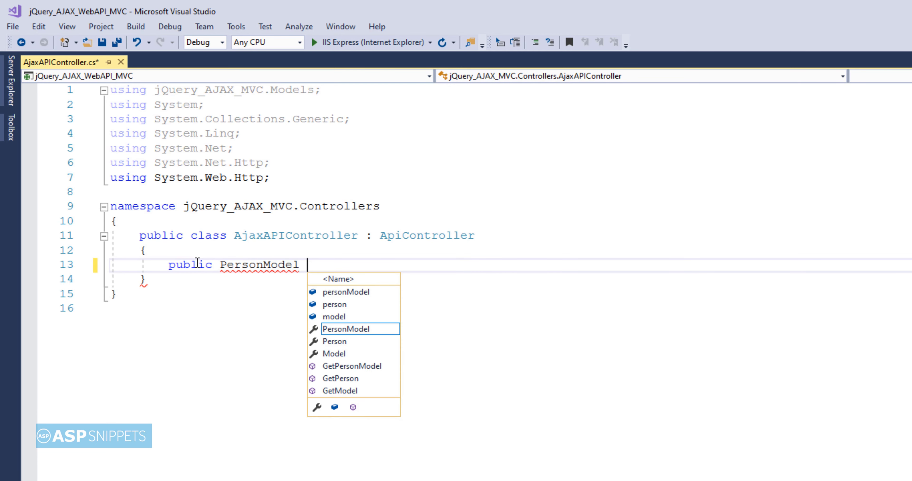
type("AjaxMeth")
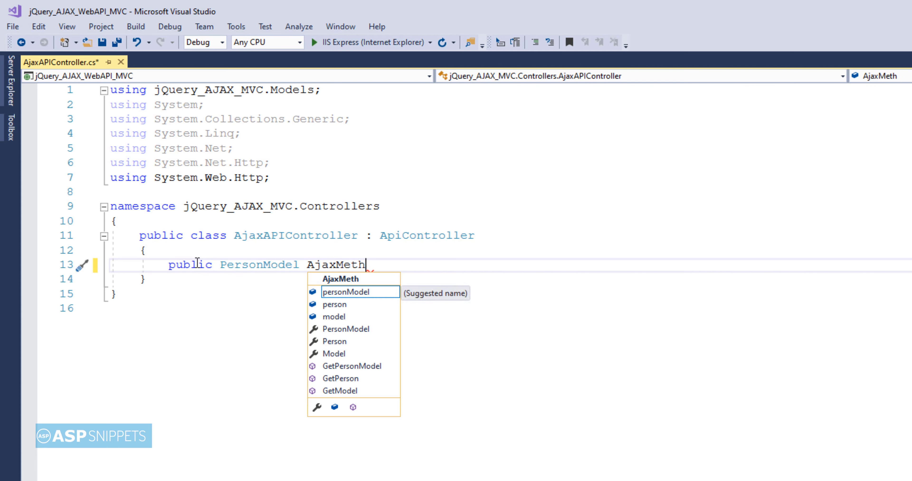
type("od()")
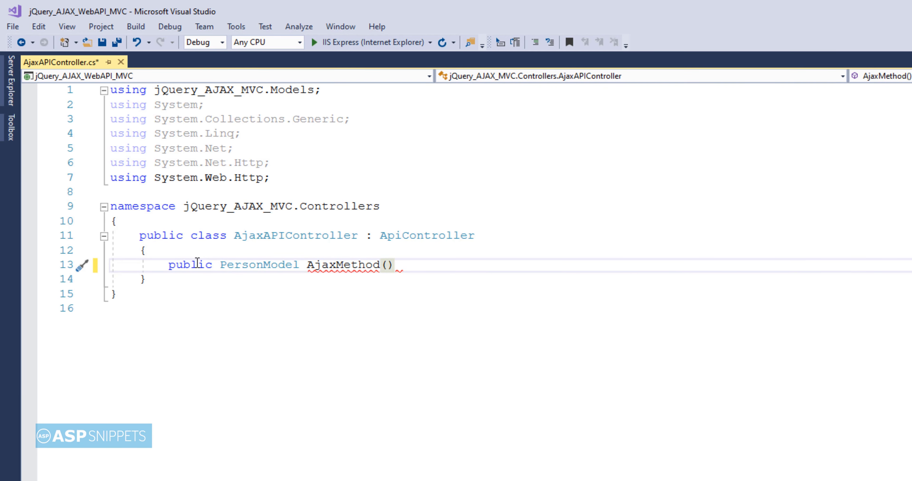
type("PersonModel perso")
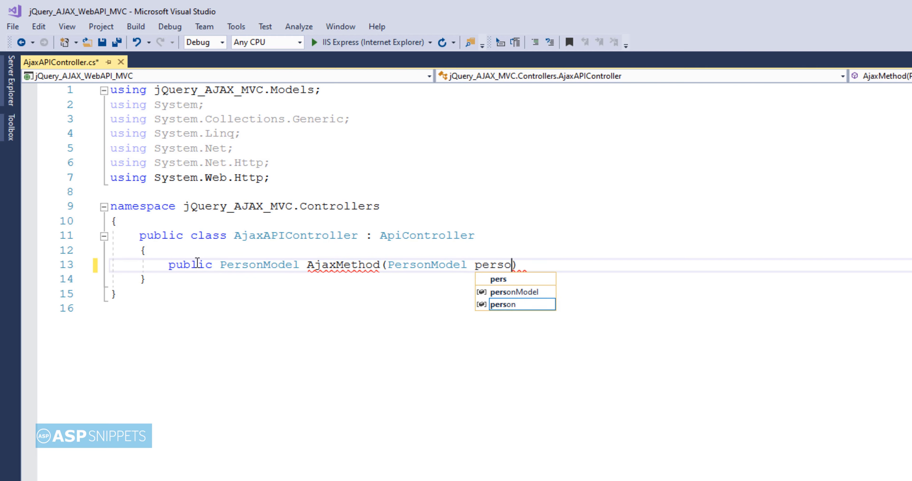
key("enter")
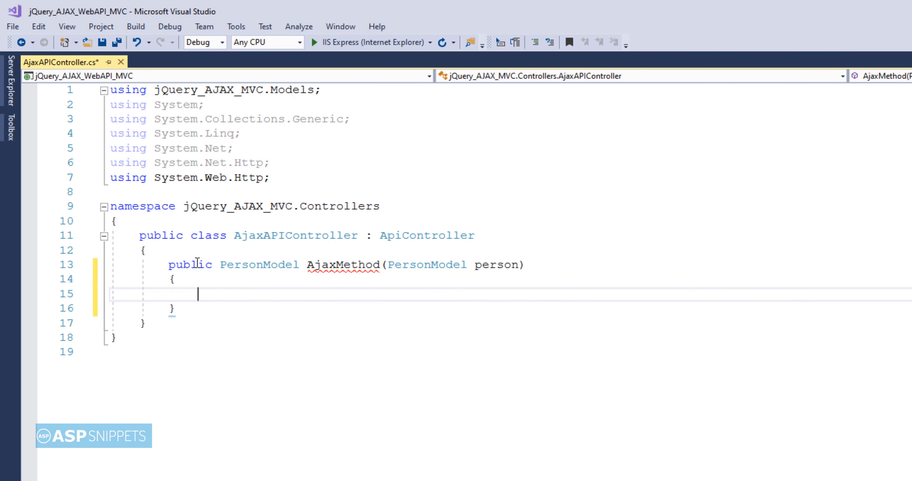
key("ctrl+s")
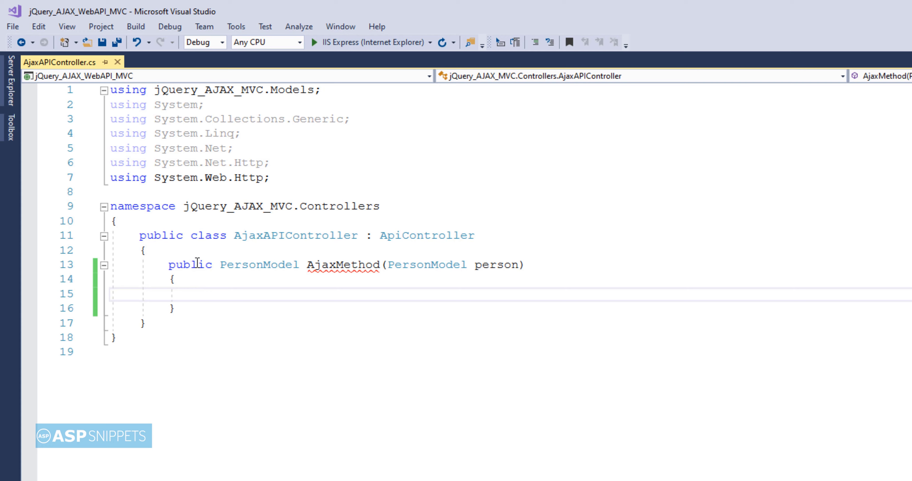
Step: Make AjaxMethod set person.DateTime = DateTime.Now.ToString() and return person
type("person.d")
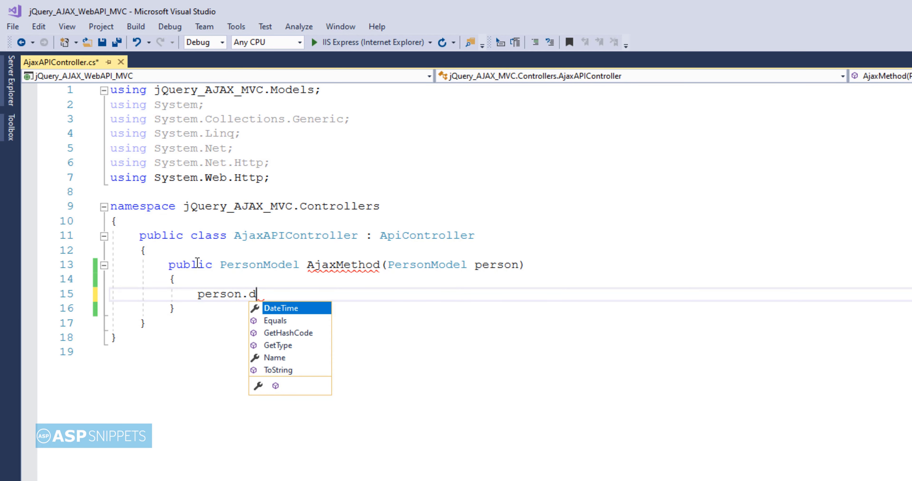
type("ateTime=")
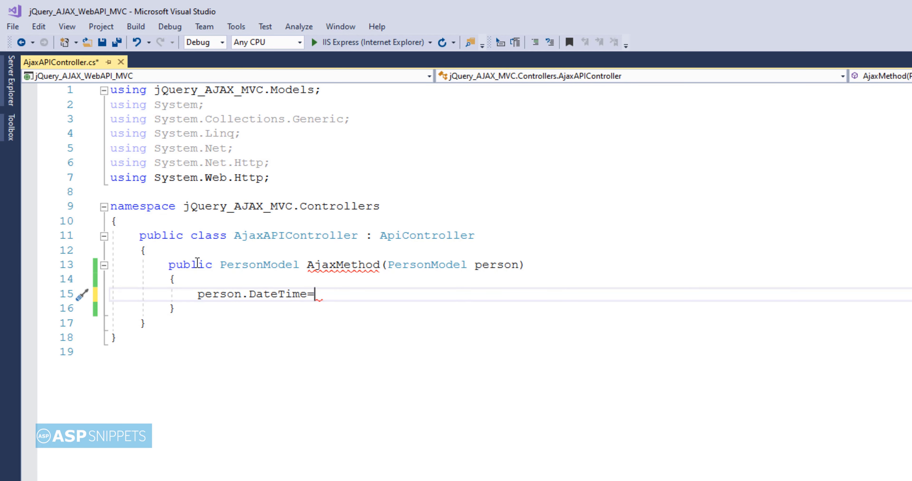
type("DateTime.")
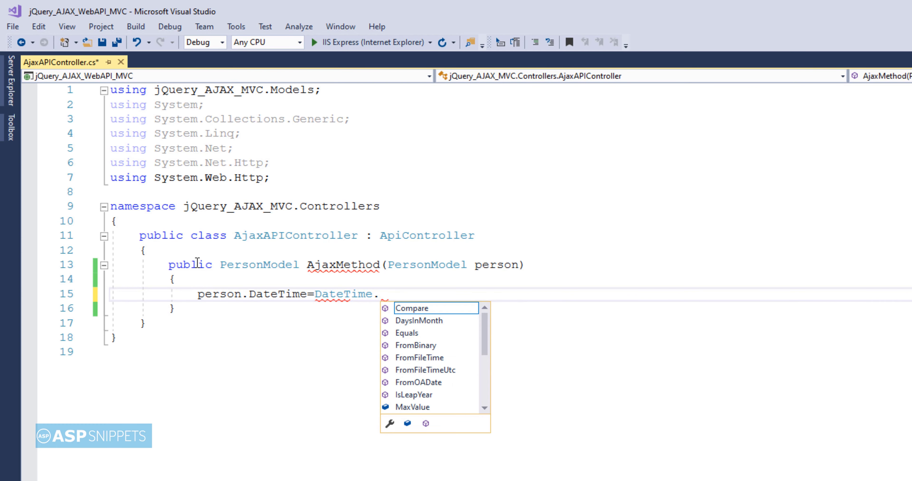
type("Now.to")
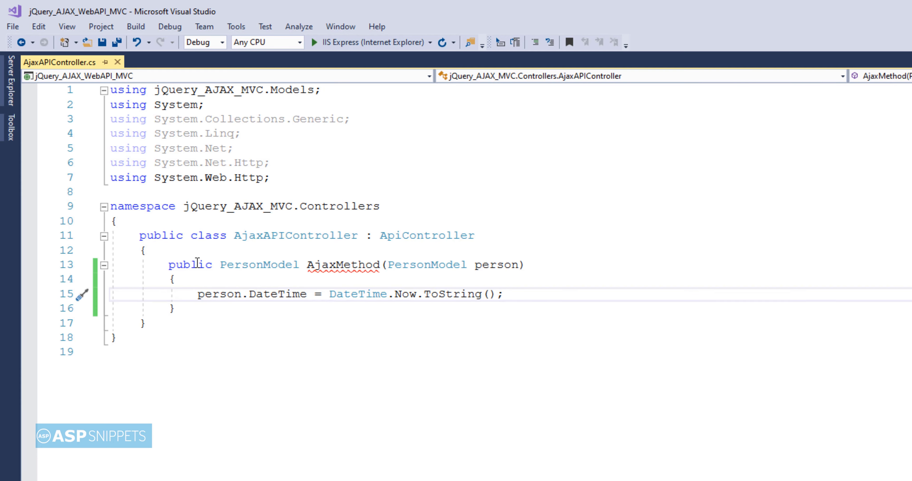
type("return")
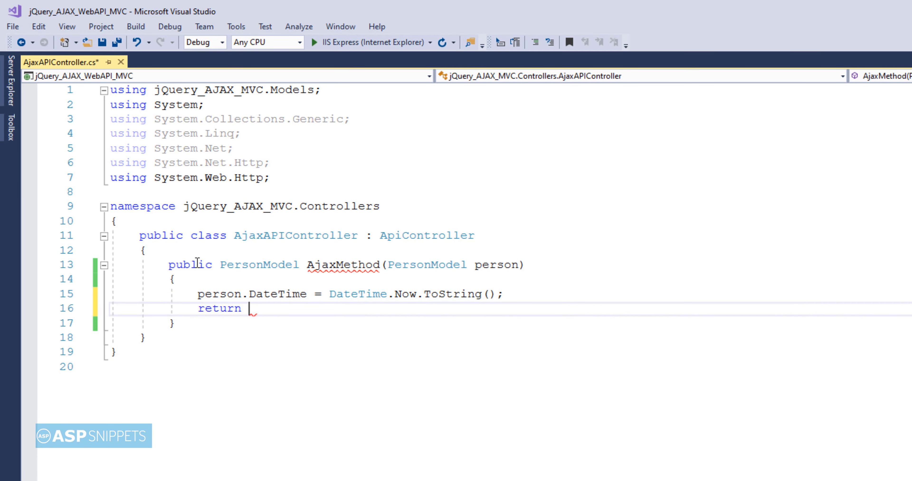
type("person;")
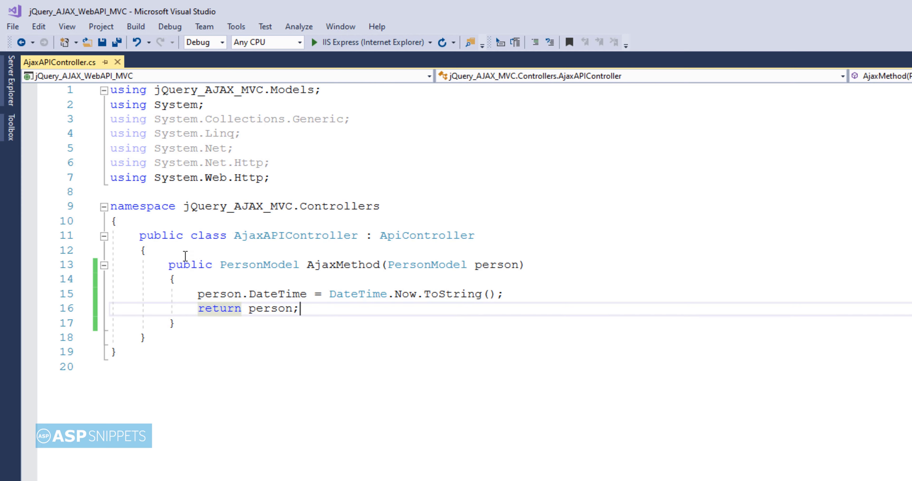
Step: Decorate AjaxMethod with [HttpPost] and [Route("api/AjaxAPI/AjaxMethod")]
type("[]")
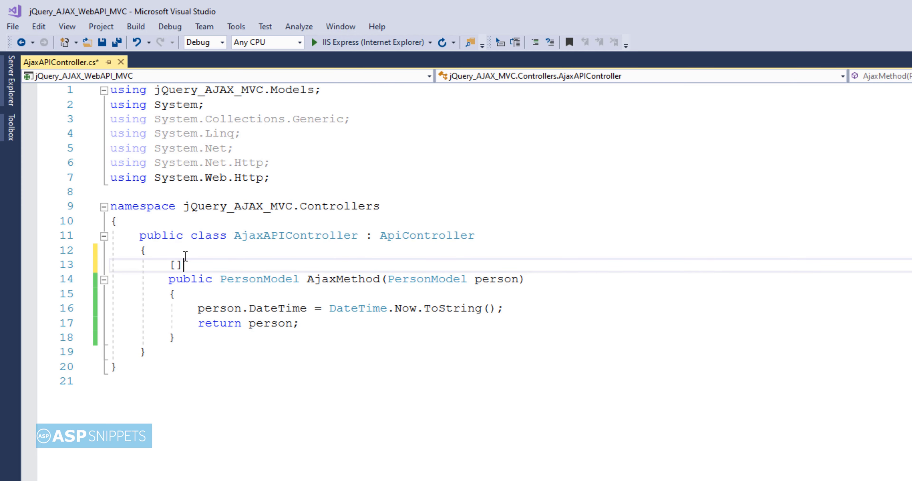
type("httppo")
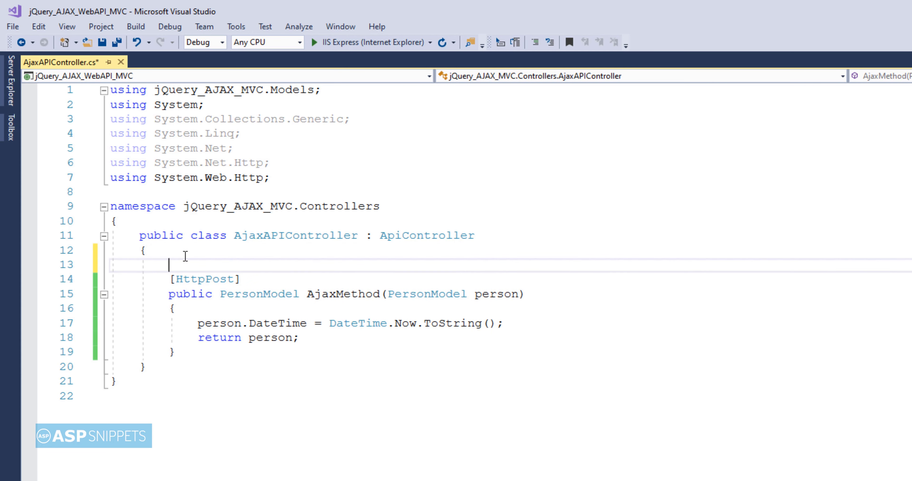
type("[]")
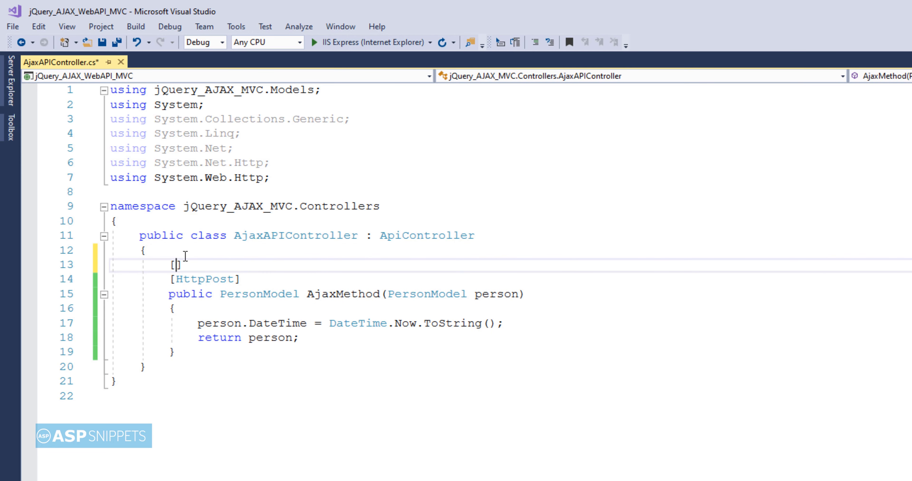
type("Route")
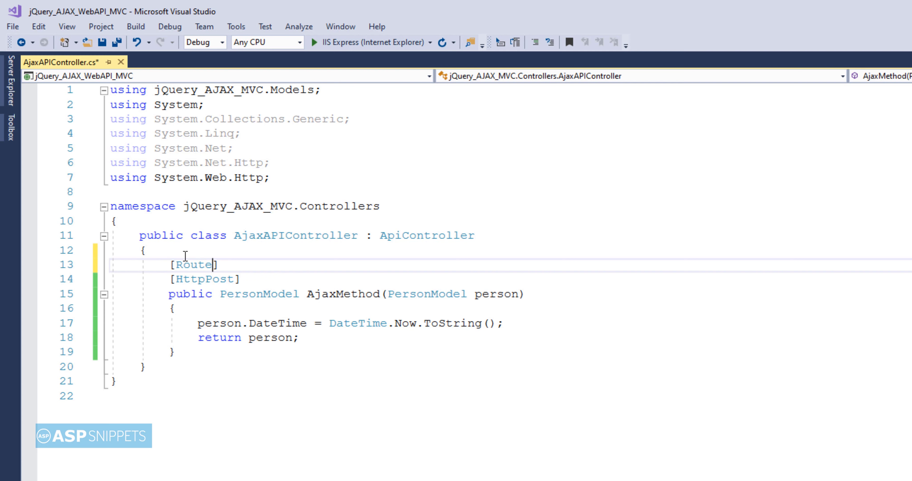
type("(\"api\")")
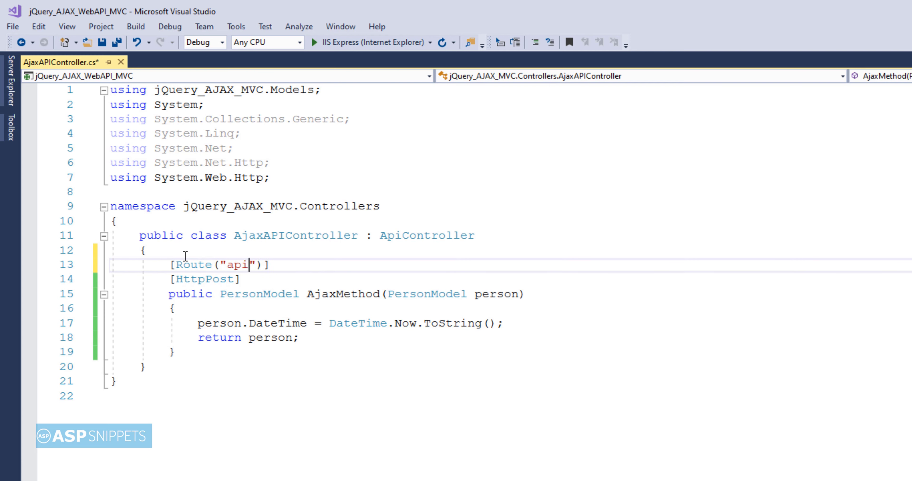
type("/AjaxAPI")
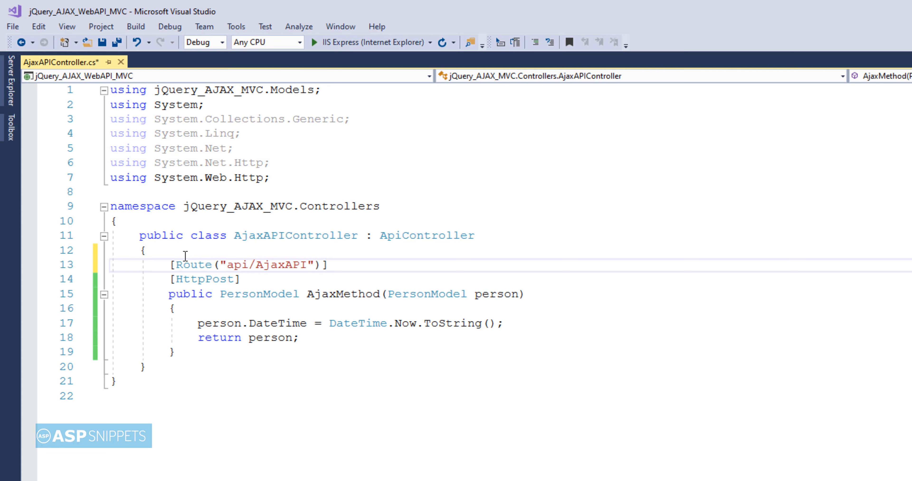
type("/Aja")
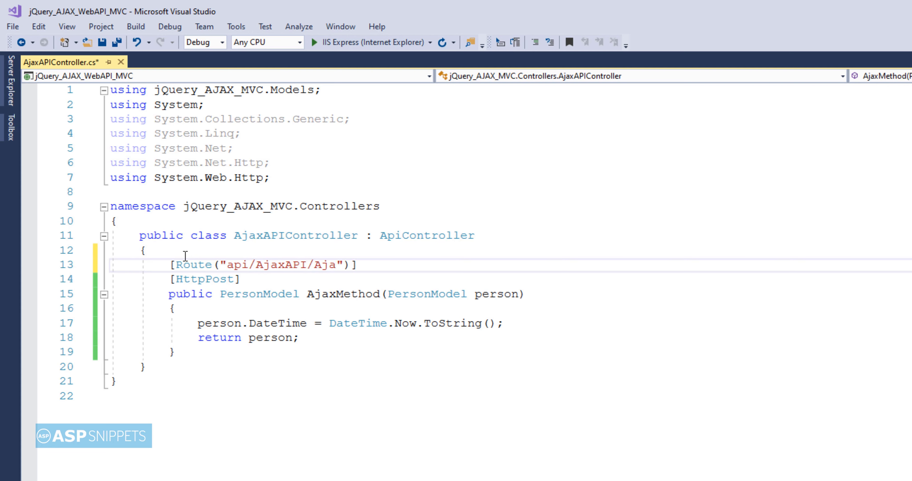
type("xMethod")
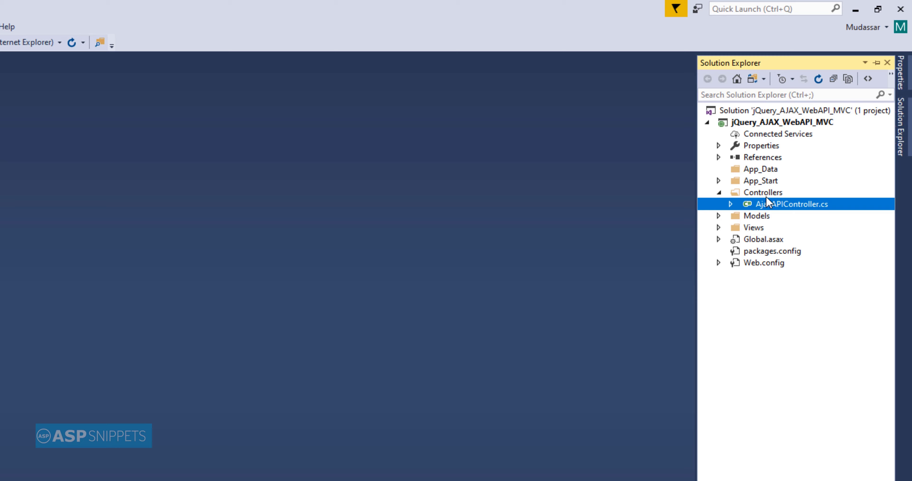
Step: Add an empty MVC 5 controller named HomeController to the Controllers folder
right_click(761, 192)
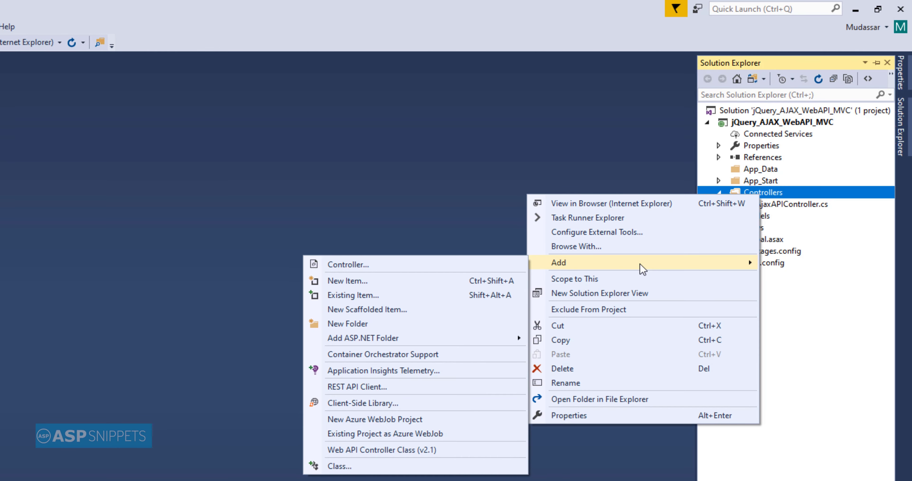
left_click(347, 263)
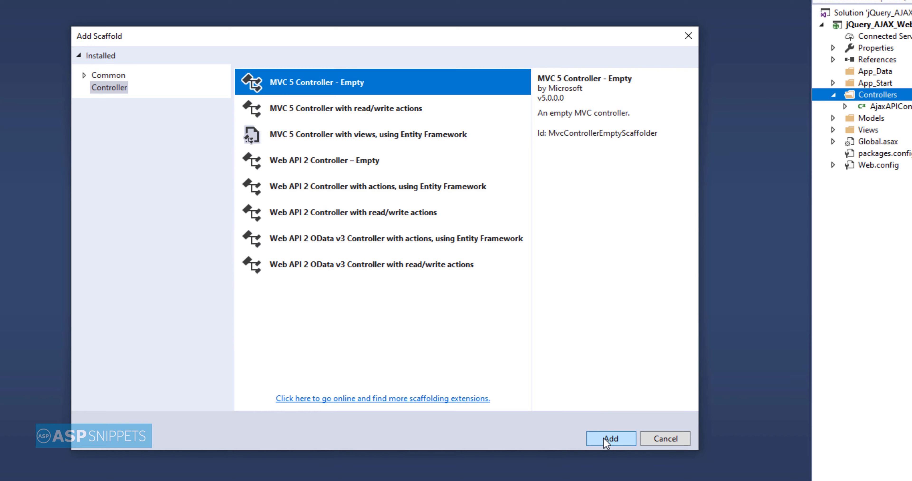
left_click(610, 438)
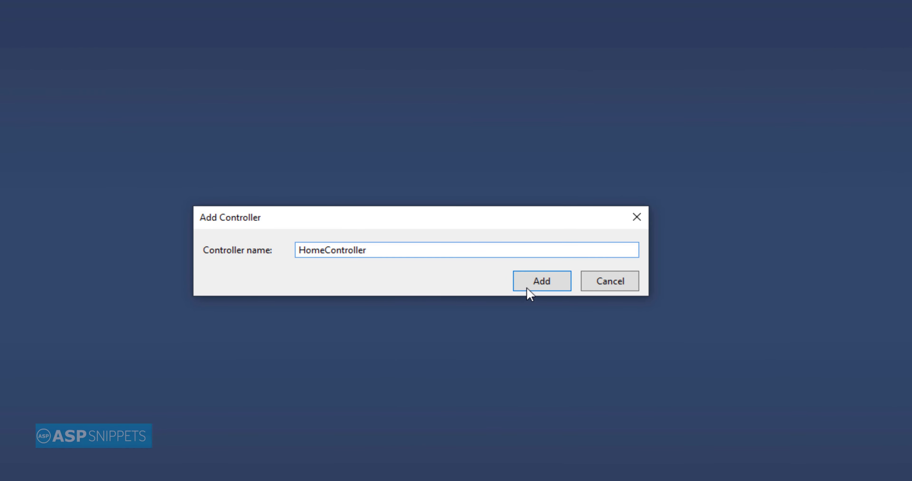
left_click(540, 281)
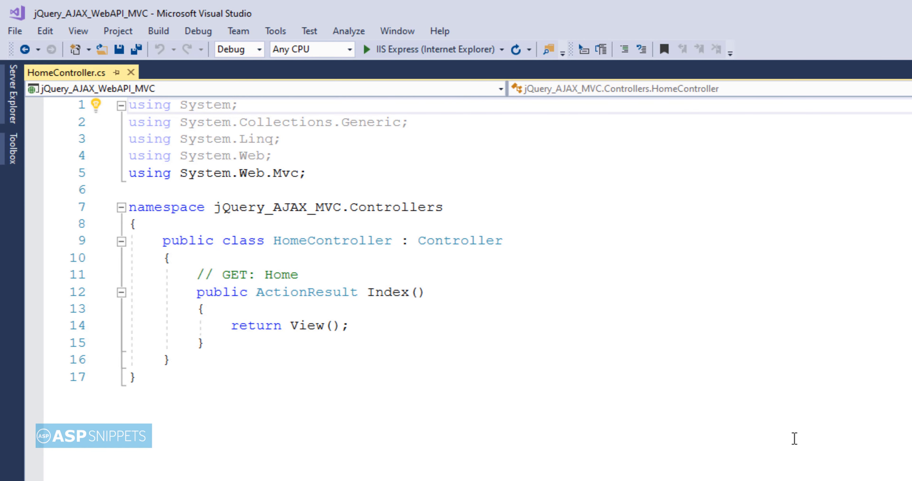
Step: Create the empty Index.cshtml view for HomeController's Index action
left_click(128, 104)
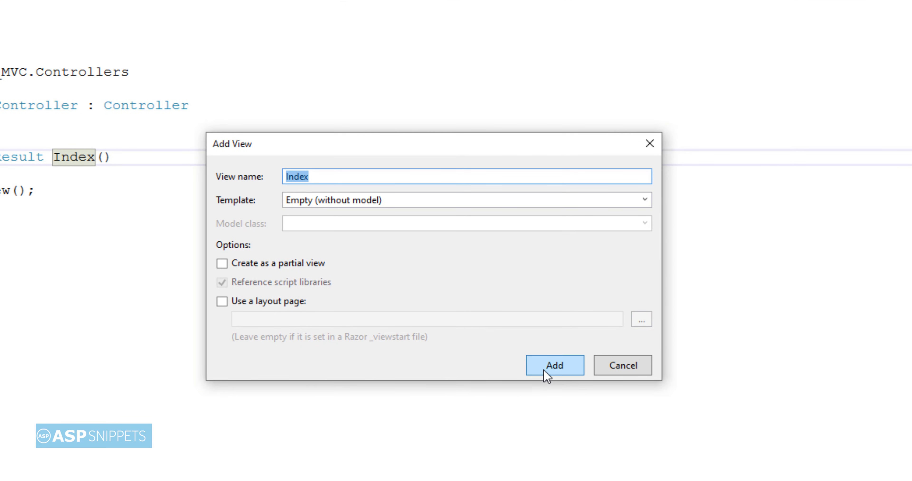
left_click(554, 366)
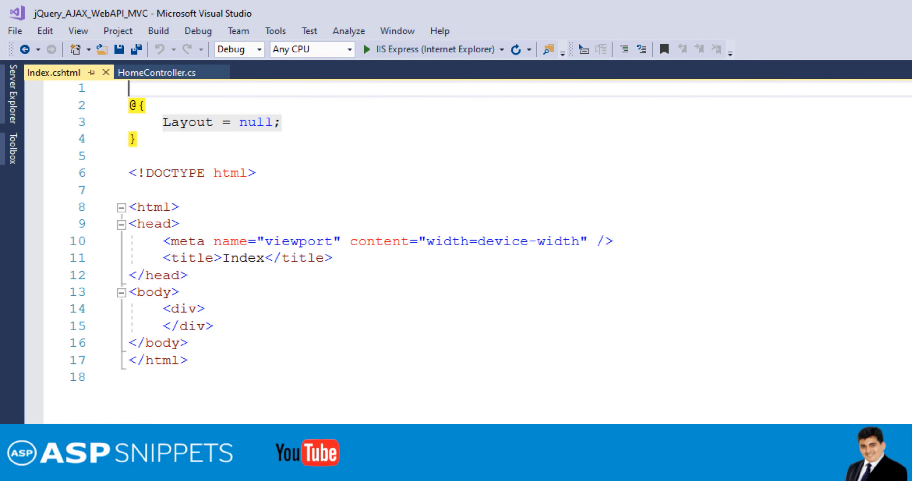
Step: Replace the empty div in the Index view body with a text input id txtName
left_click_drag(156, 308, 220, 325)
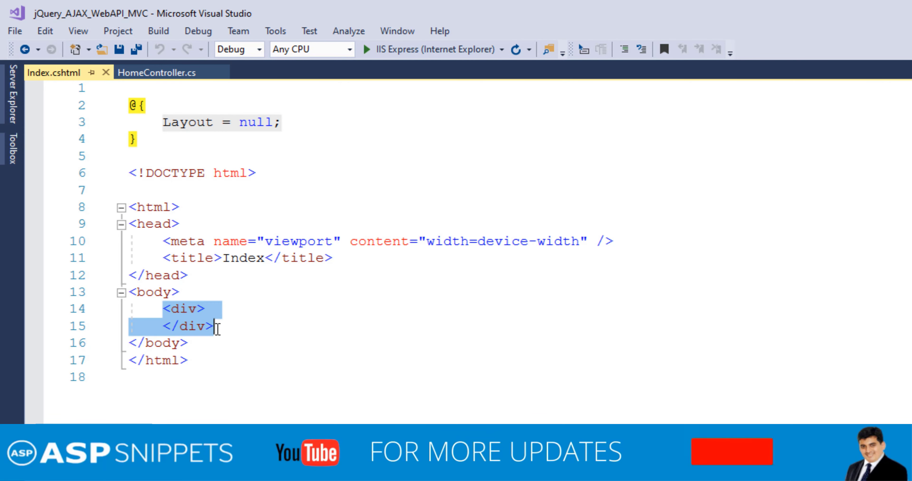
key("Delete")
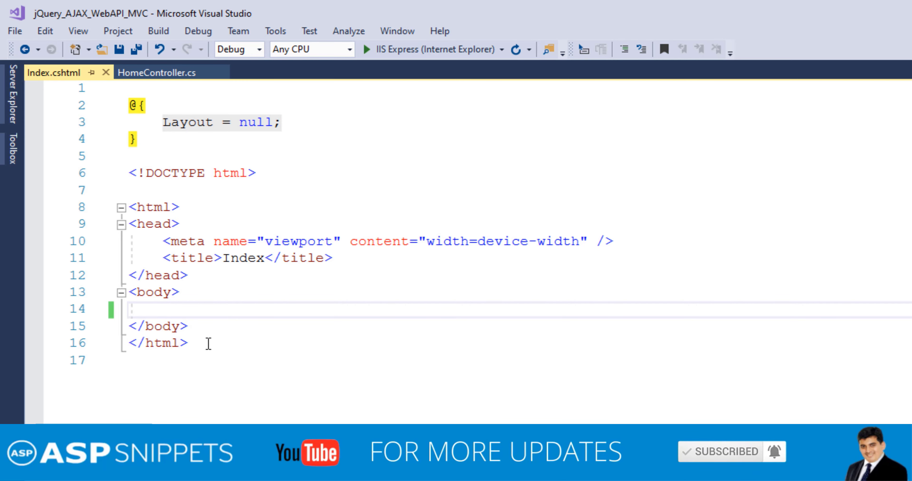
type("<inpu")
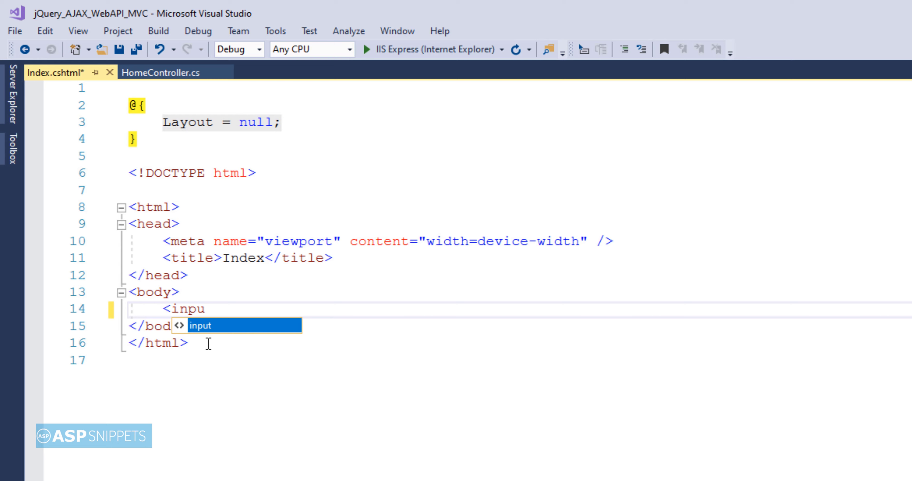
type("type=\"\"")
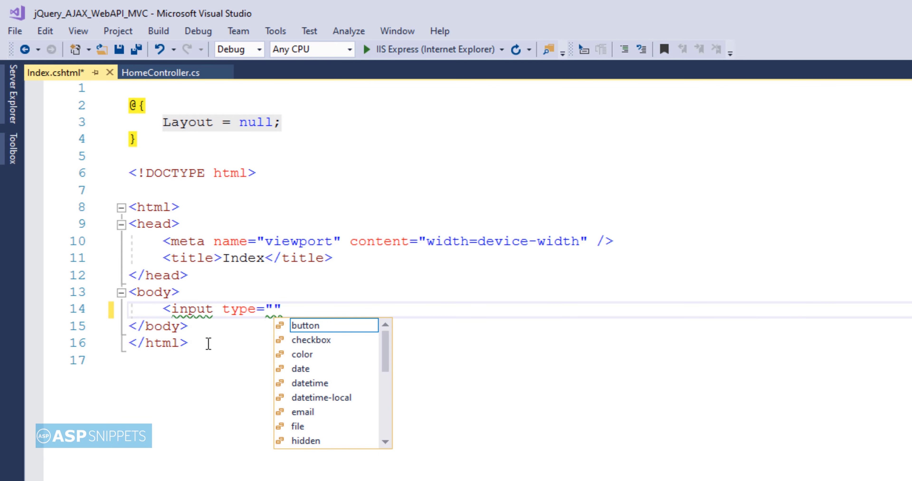
type("text\" id=\"txtName\" />")
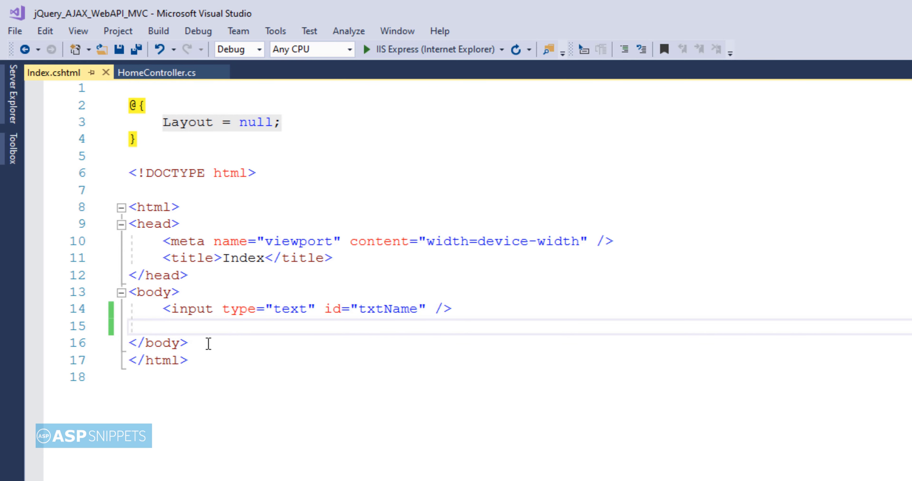
Step: Add a button input id btnGet with value "Get Current Time" below the textbox and save
type("<input")
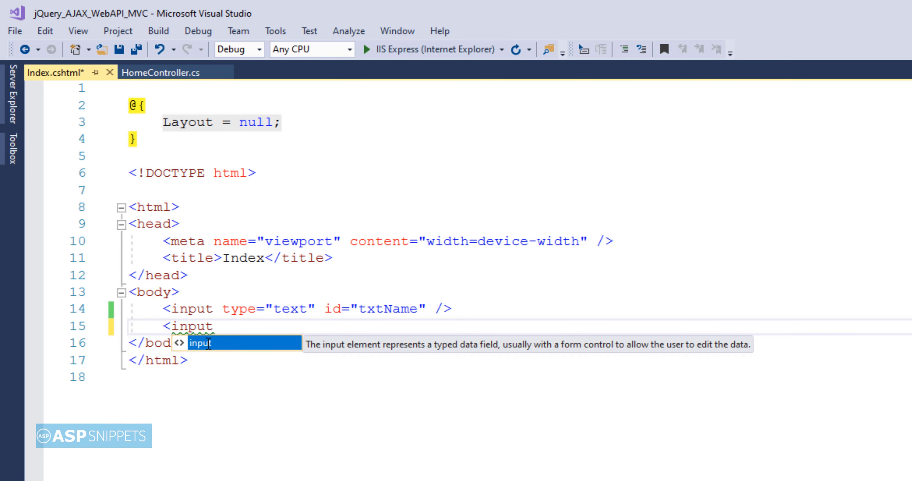
type("type=\"bu\"")
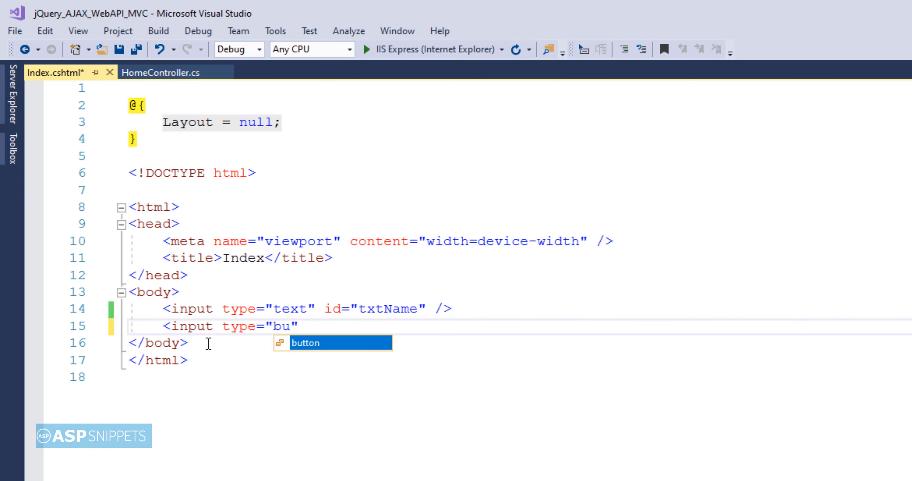
type("tton\" id=\"bt\"")
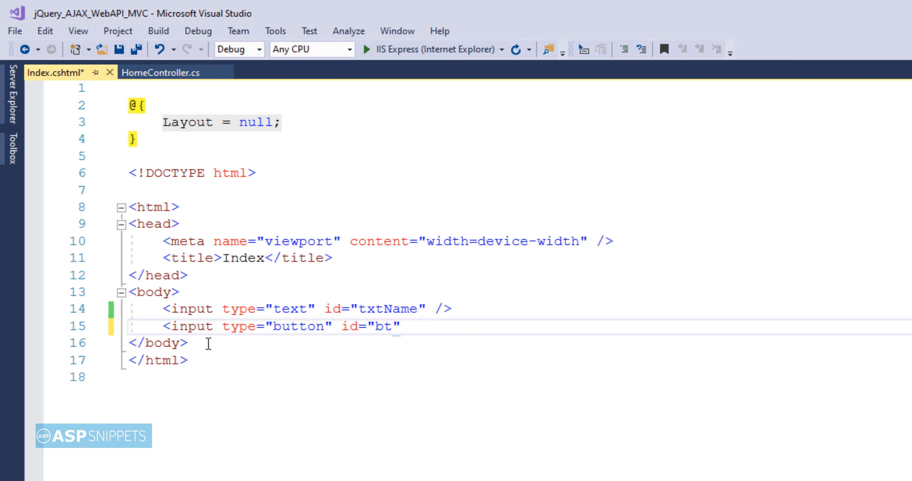
type("nGet")
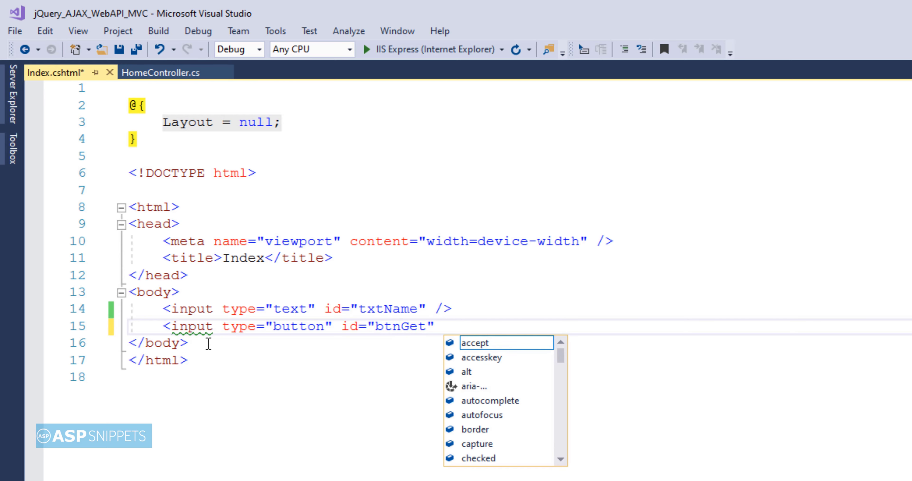
type("value=\"\"")
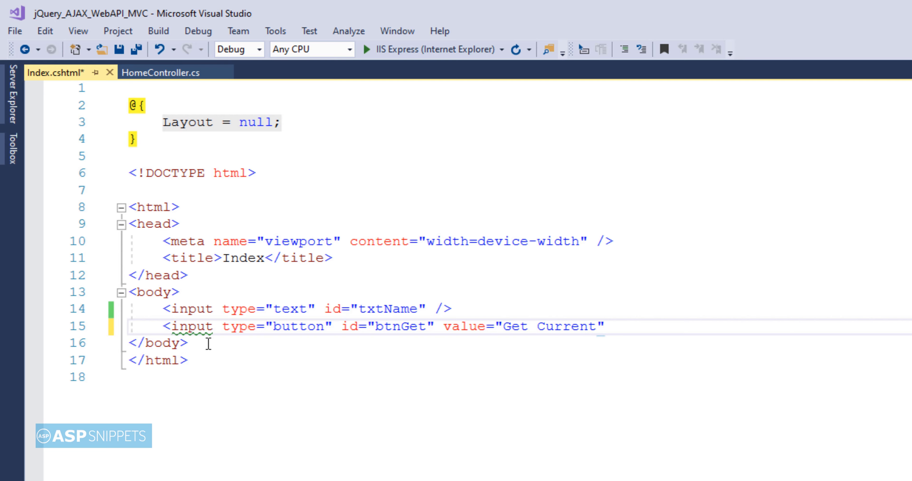
type("Time")
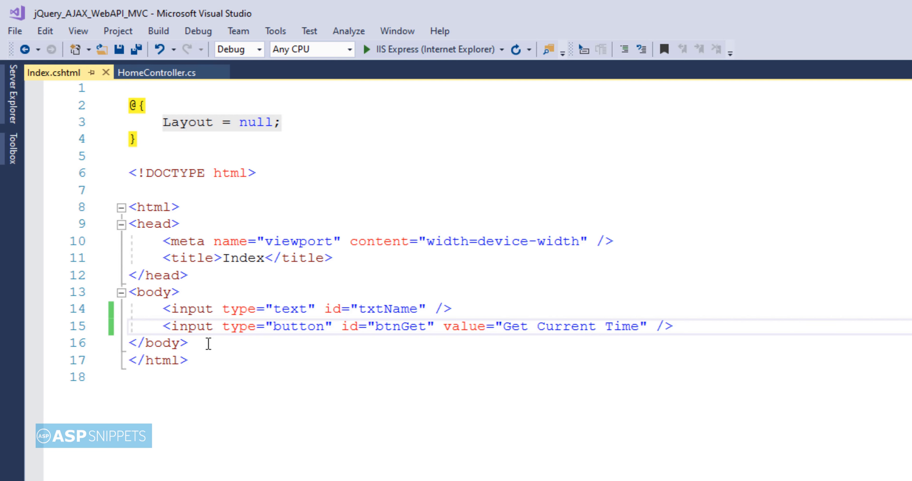
key("enter")
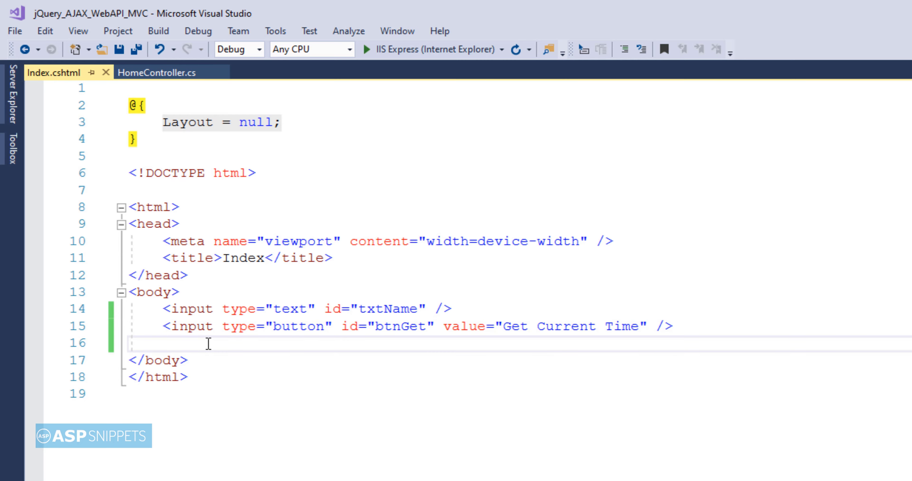
Step: Reference jQuery 1.8.3 from ajax.googleapis.com and start a text/javascript script block
type("<script type=\"text/javascript\" src=\"https://ajax.googleapis.com/ajax/libs/jquery/1.8.3/jquery.min.js\"></script>")
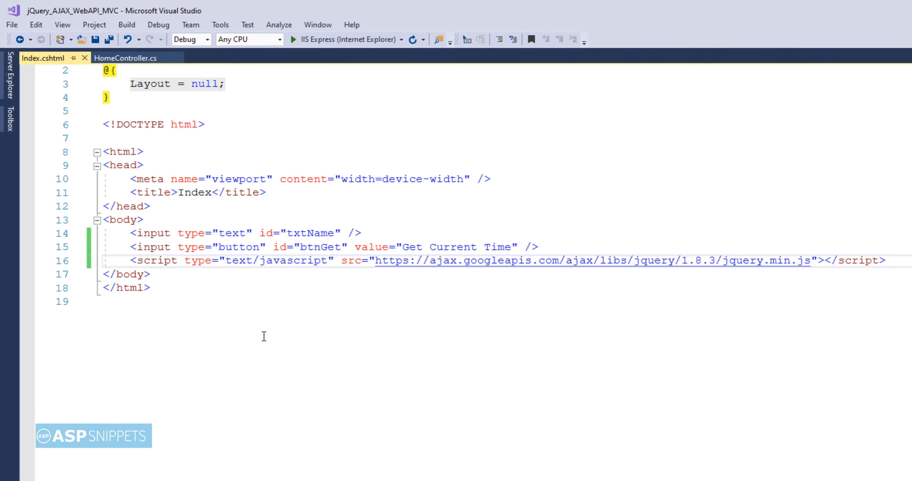
type("<")
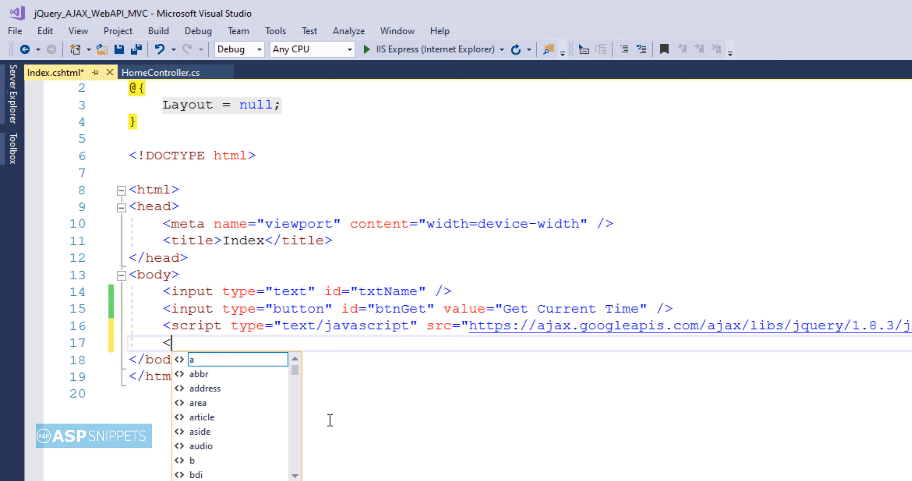
type("script type=\"text/javascript\">")
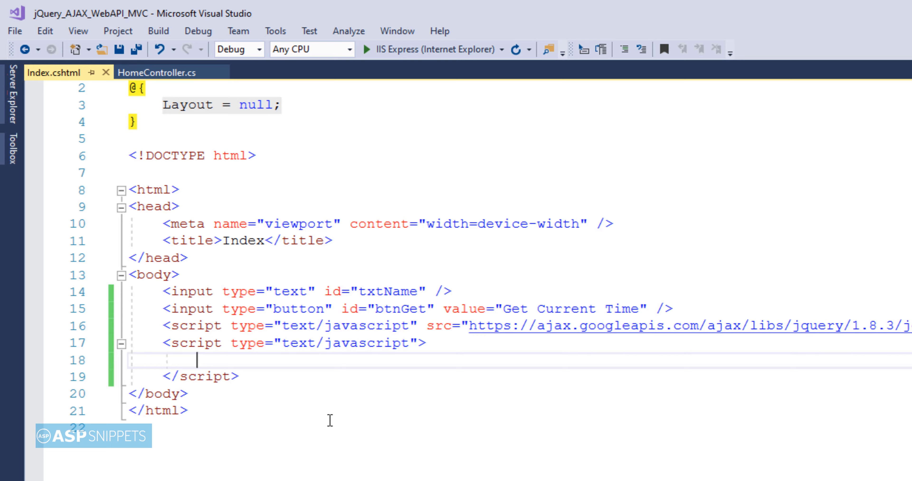
Step: Write a document-ready function attaching an empty click handler to $("#btnGet")
type("$()")
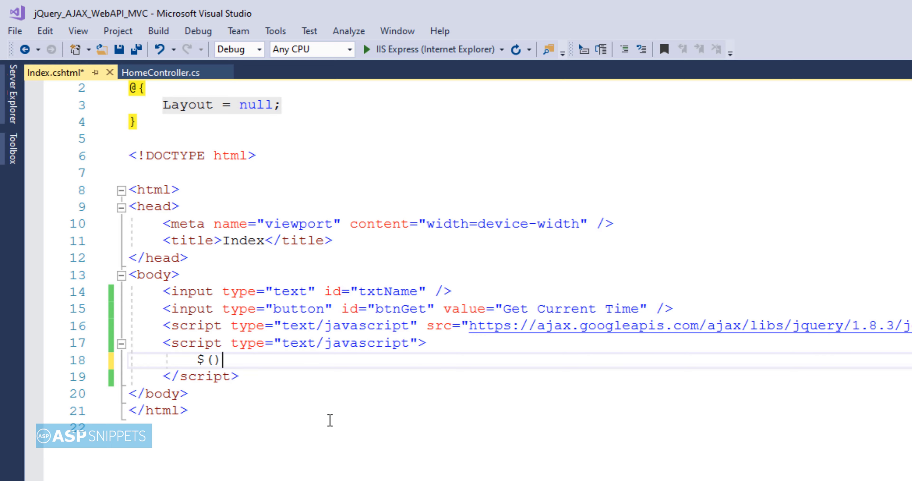
type("func);")
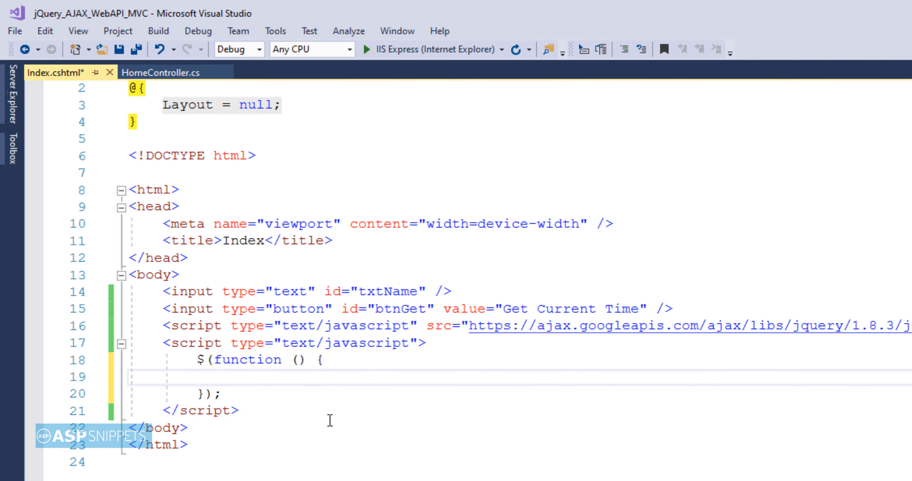
type("$();")
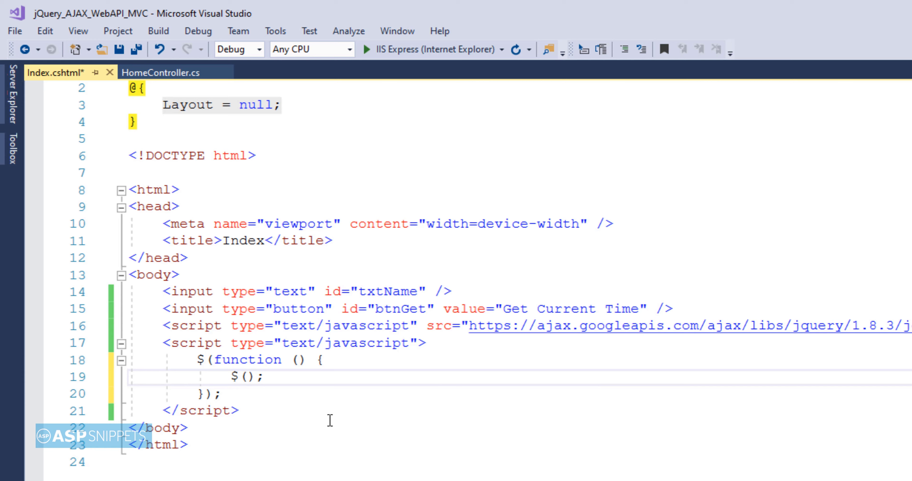
type("\"#b")
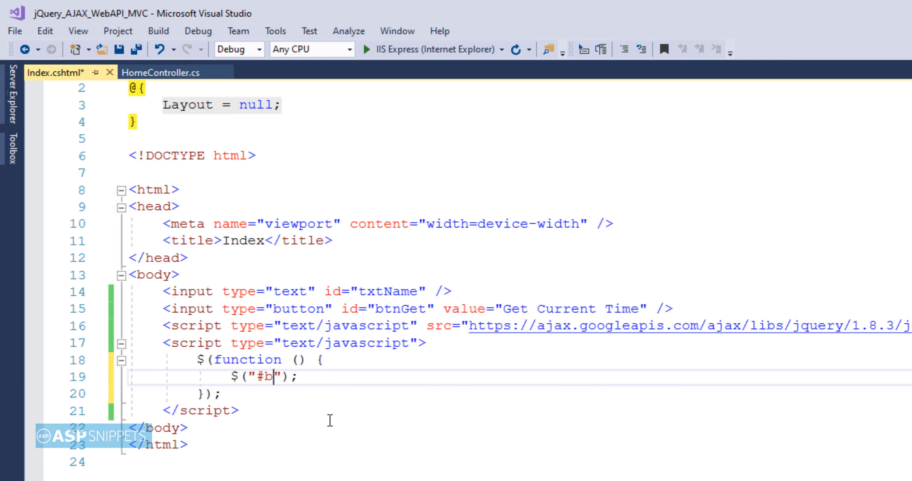
type("tnGet\").click(function () {")
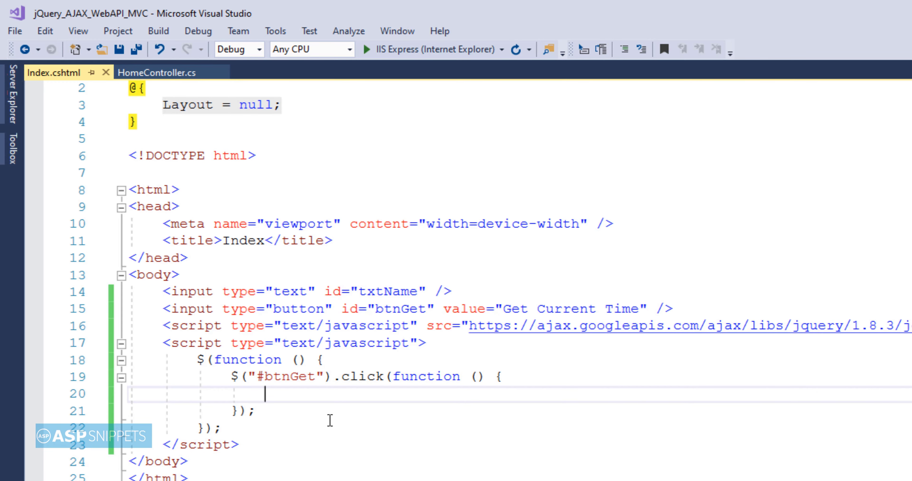
Step: Build a person JSON string with Name taken from $("#txtName").val()
type("var person")
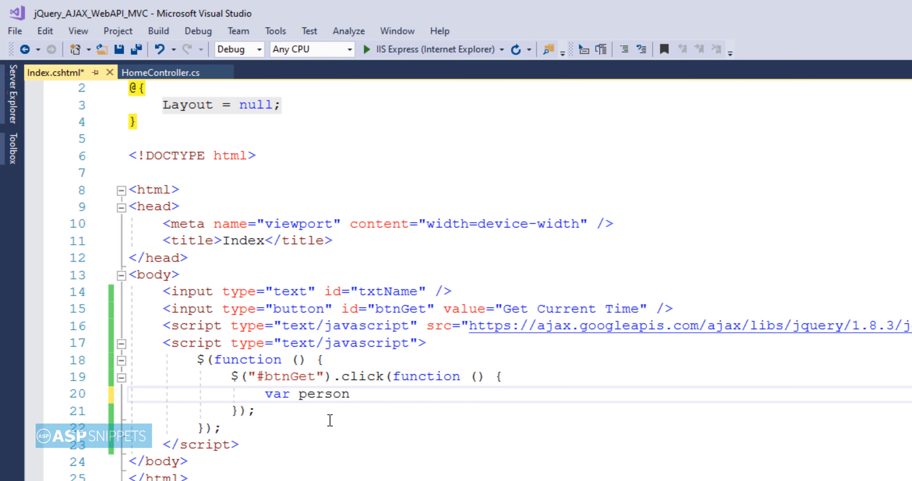
type("= '';")
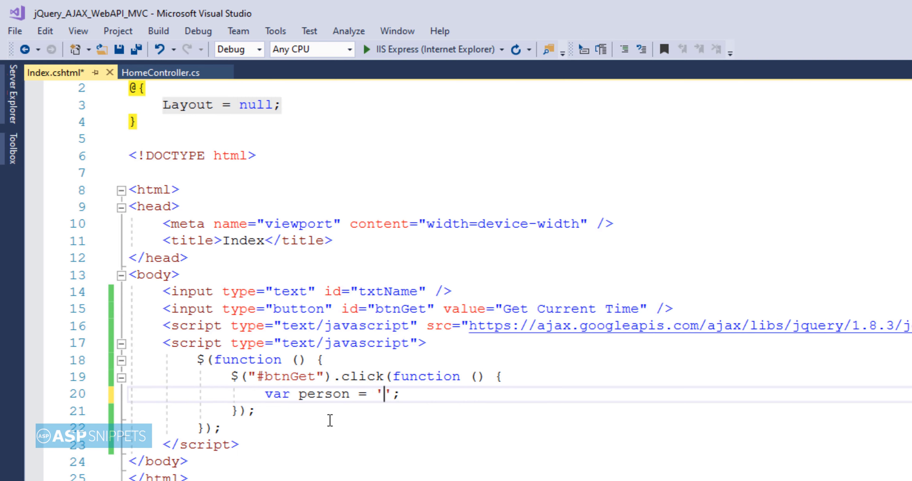
type("{}")
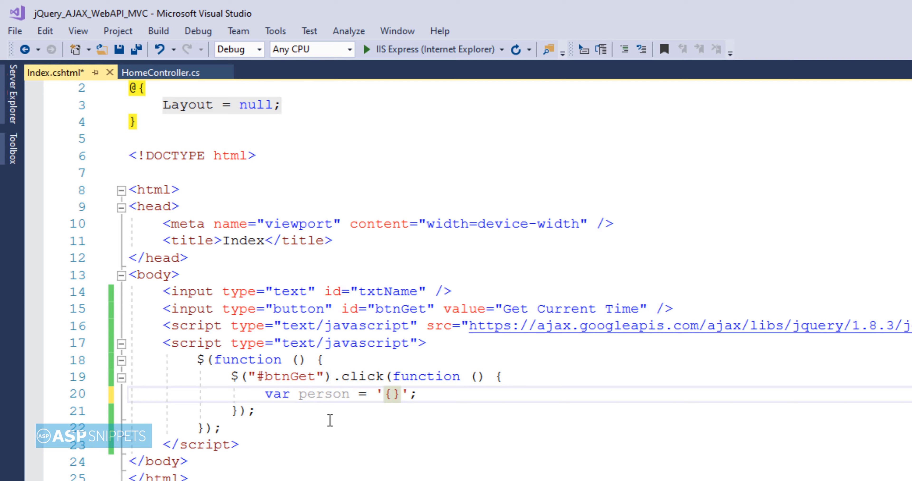
type("Name: \"'")
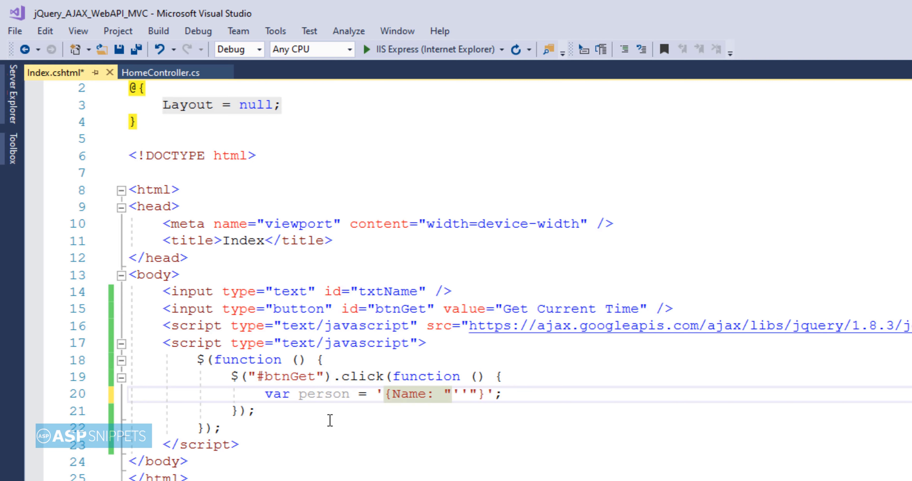
type("+$()+")
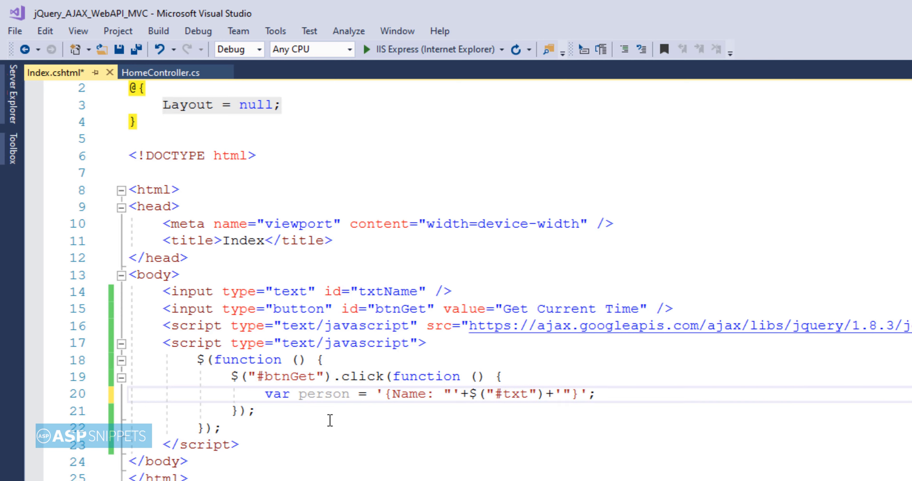
type("Name\").val()")
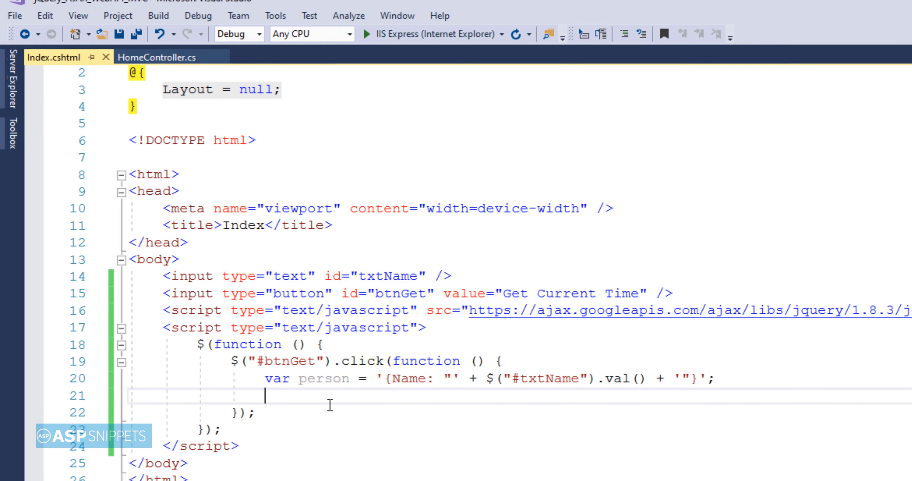
Step: Call $.ajax with type "POST", url "/api/AjaxAPI/AjaxMethod" and data person
type("$.ajax")
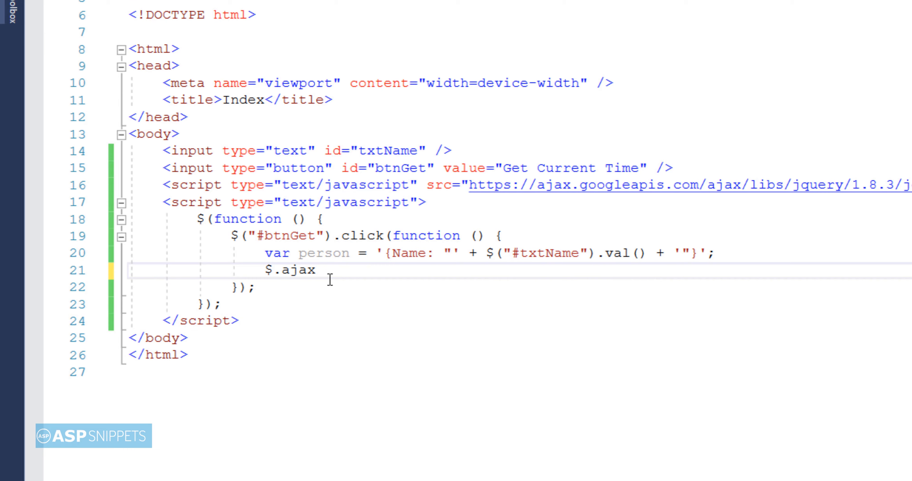
type("();")
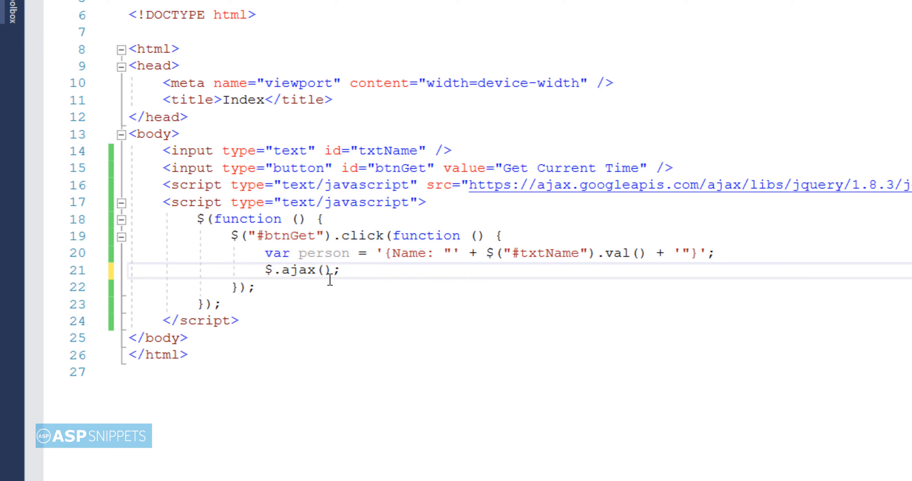
type("{")
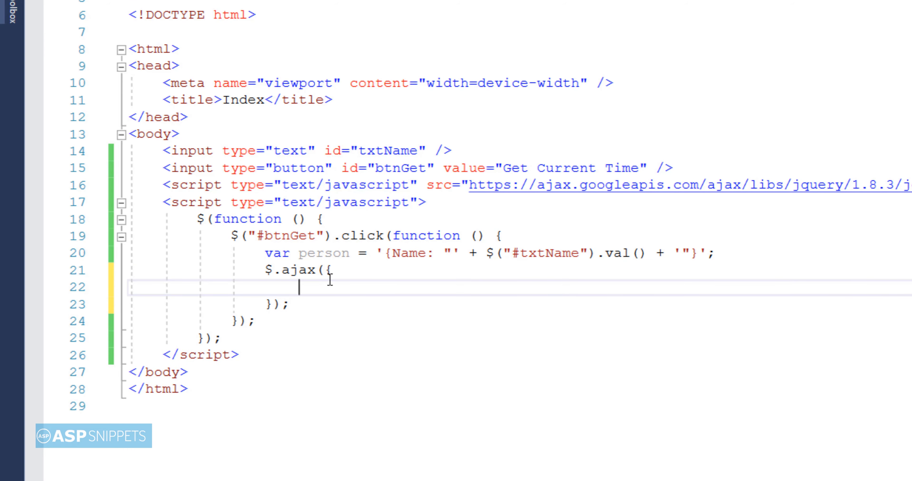
type("type")
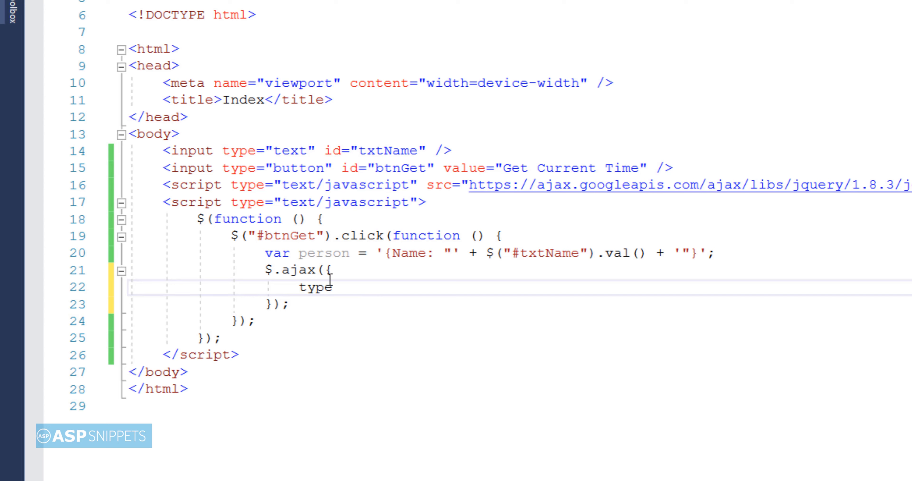
type(":\"POST\"")
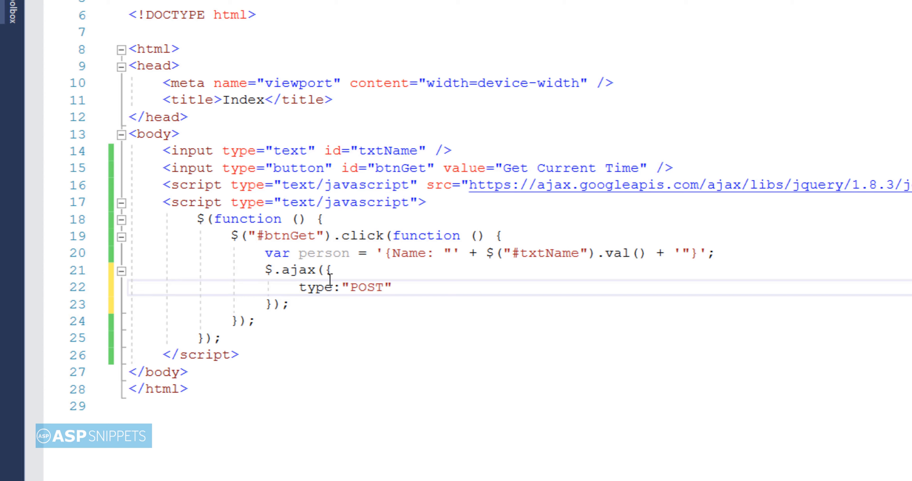
type(",")
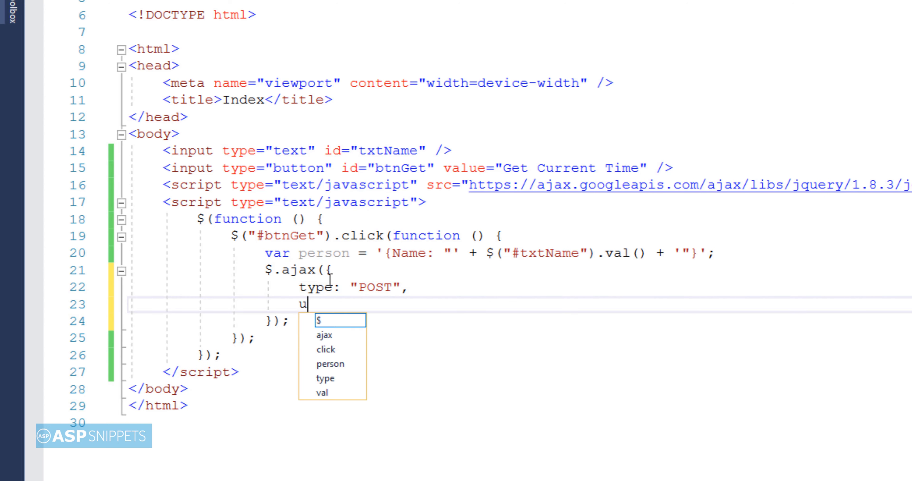
type("rl:\"\"")
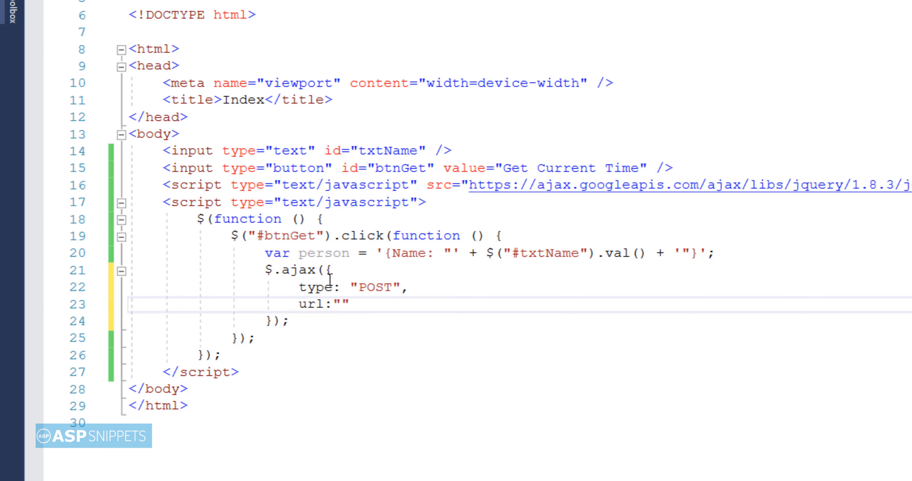
type("/")
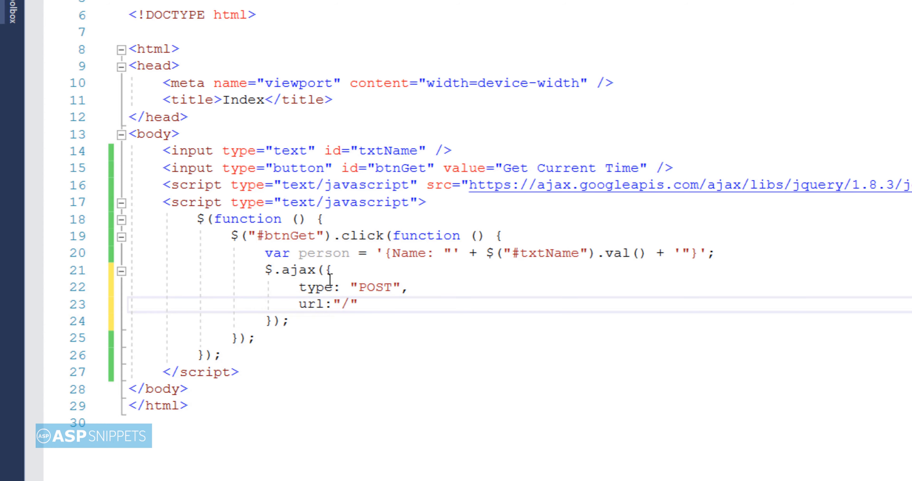
type("api/Aj")
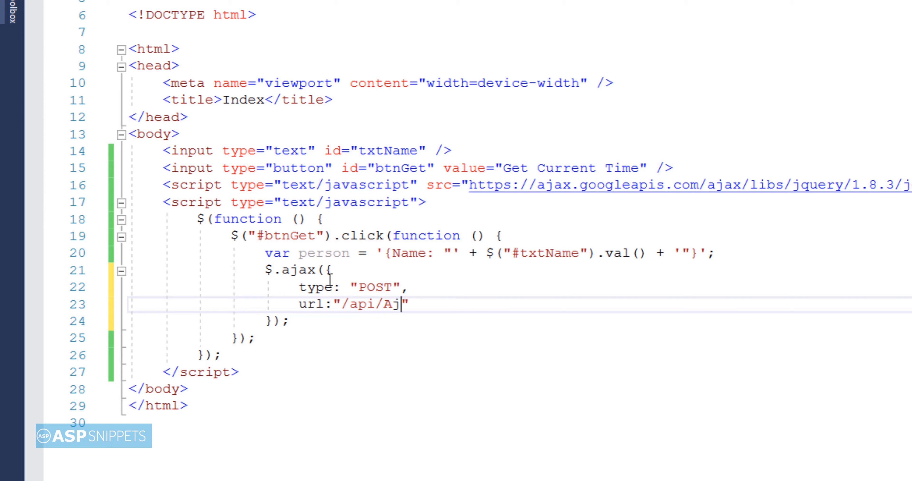
type("axAPI")
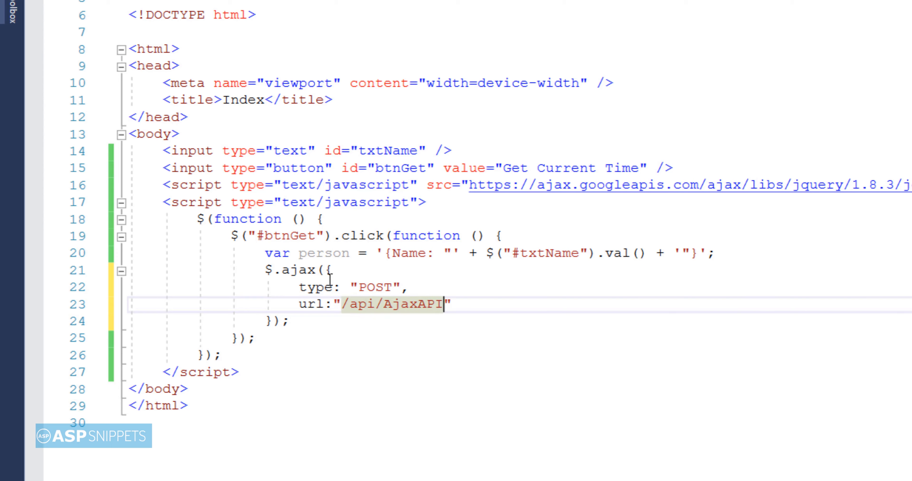
type("/Ajax")
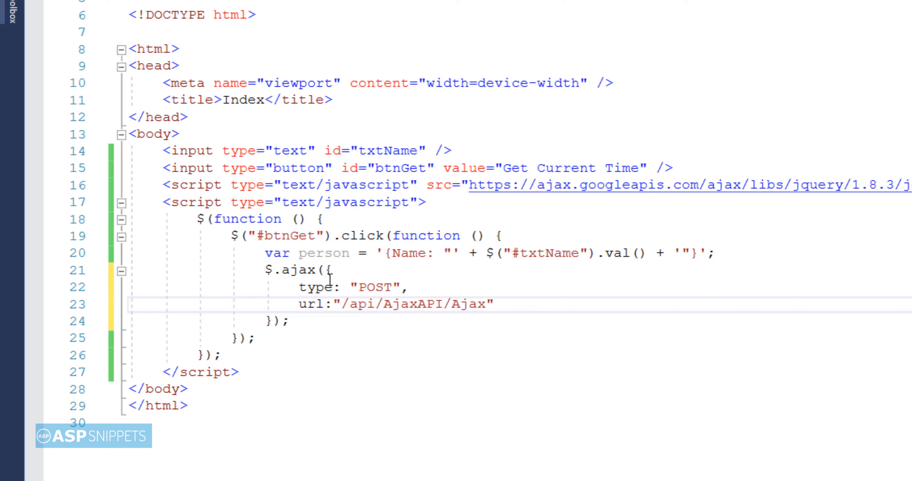
type("Method\",")
type("data:")
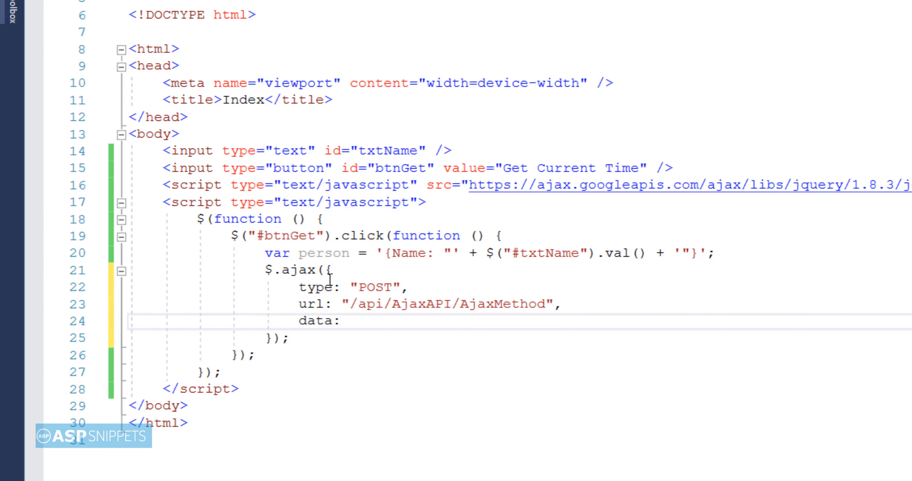
type("person,")
type("conte")
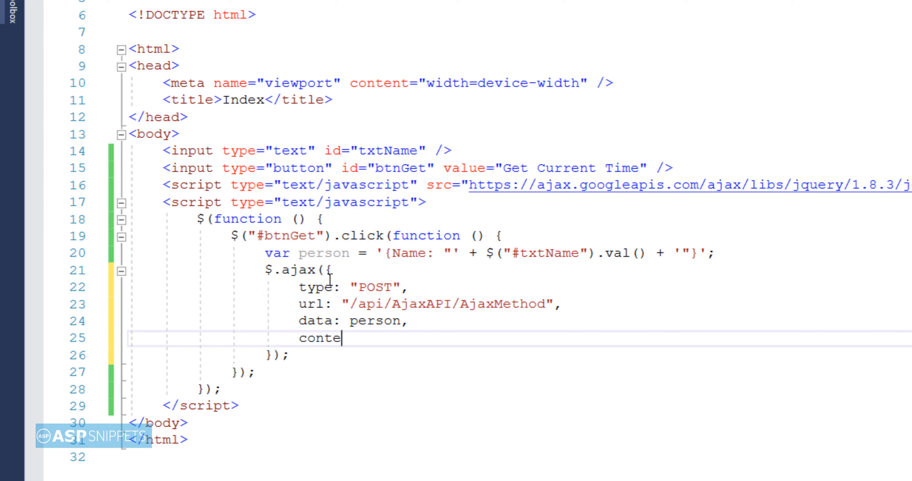
Step: Add contentType: "application/json; charset=utf-8" to the $.ajax options
type("ntType")
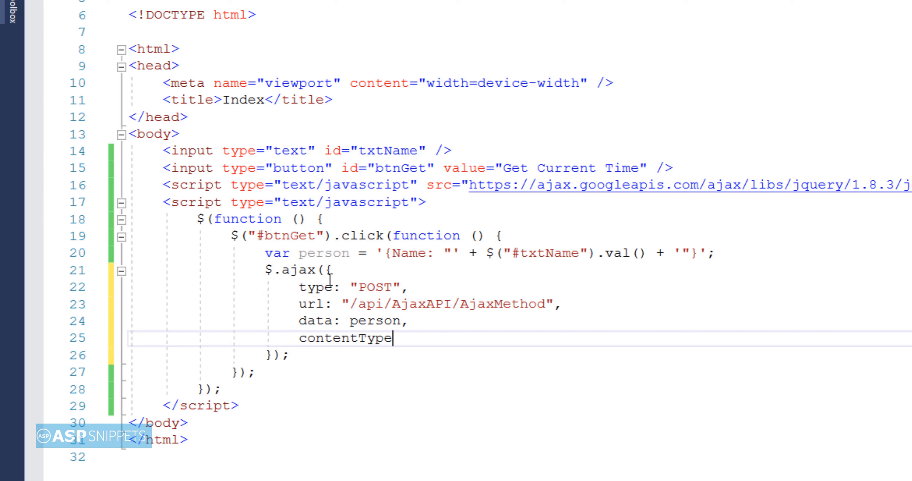
type(":\"applic\"")
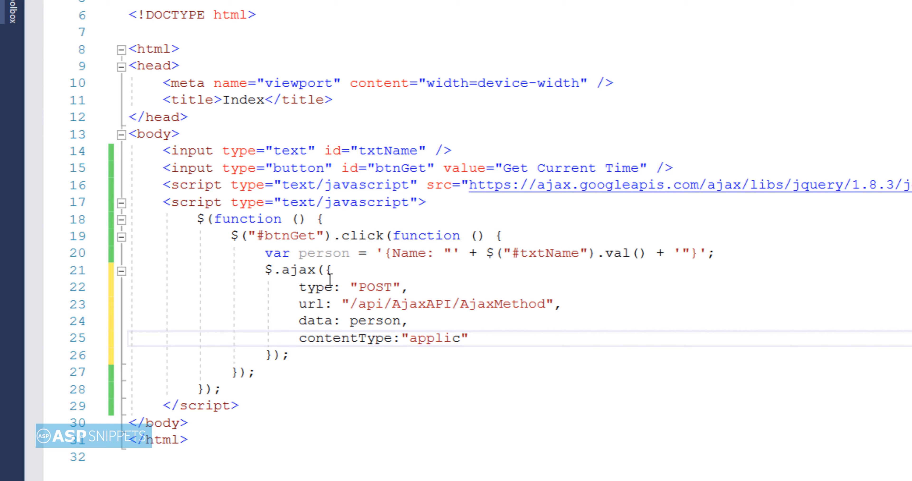
type("ation/j")
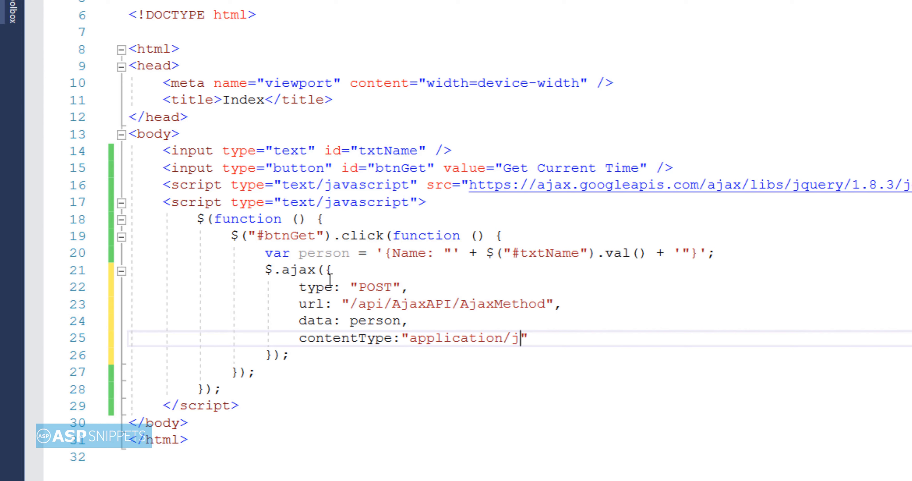
type("son; c")
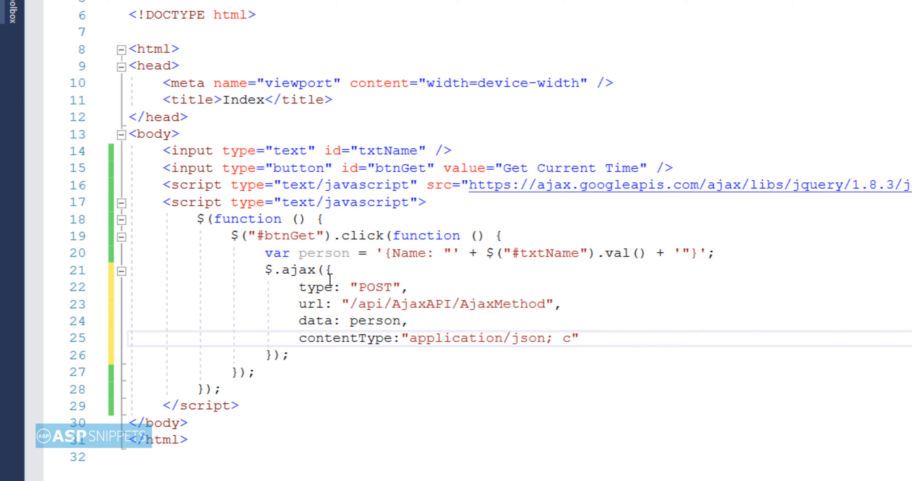
type("harset=ut")
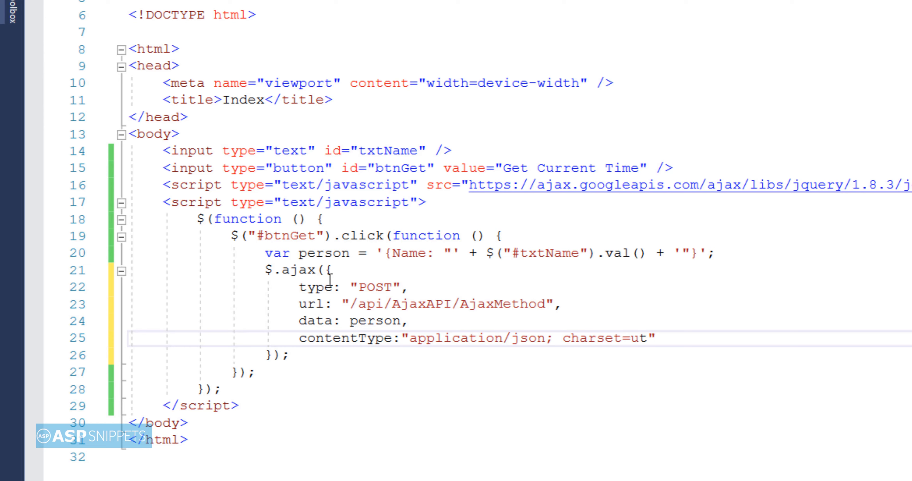
type("f-8")
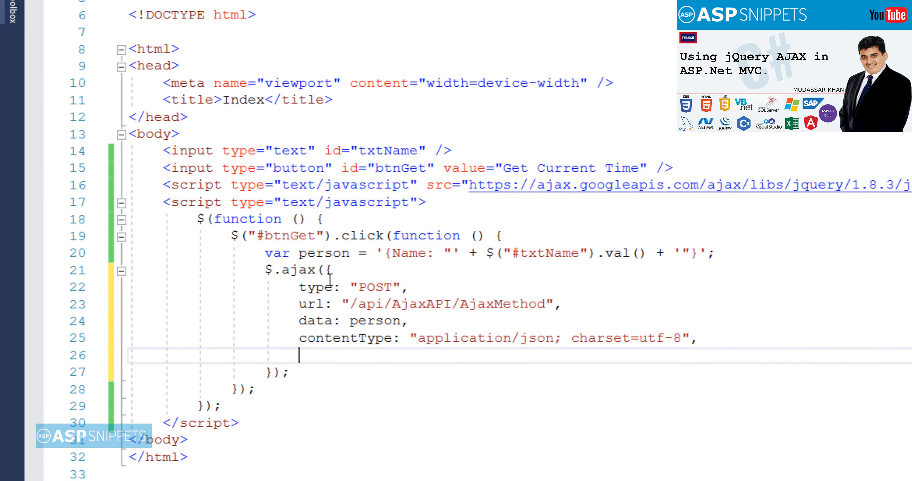
Step: Add dataType: "json" and a success: function (response) callback to the $.ajax call
type("dataType")
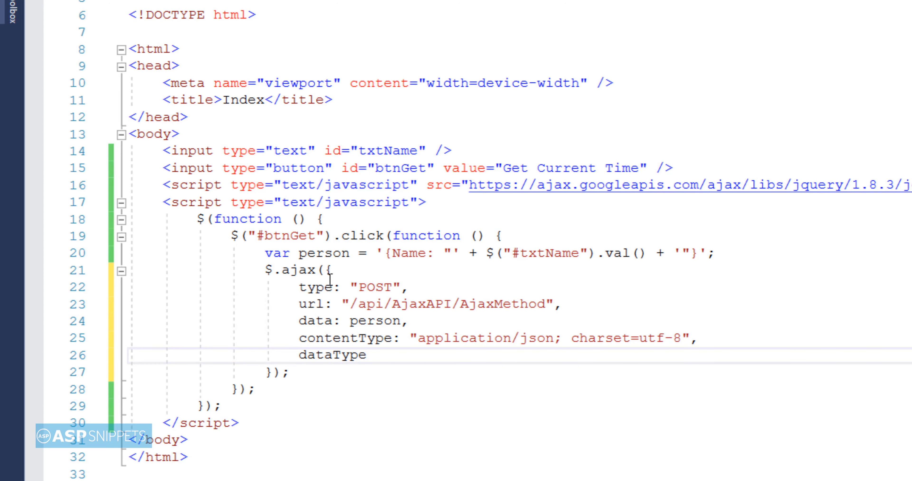
type(":\"\"")
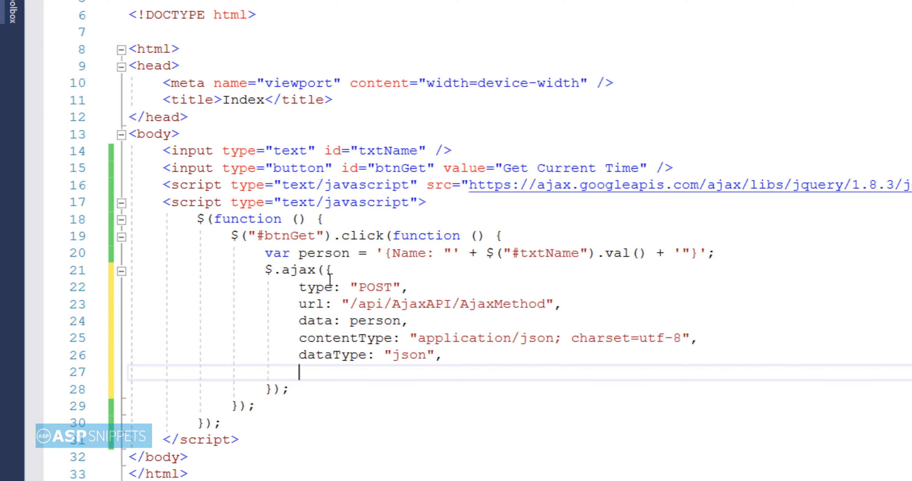
type("success:")
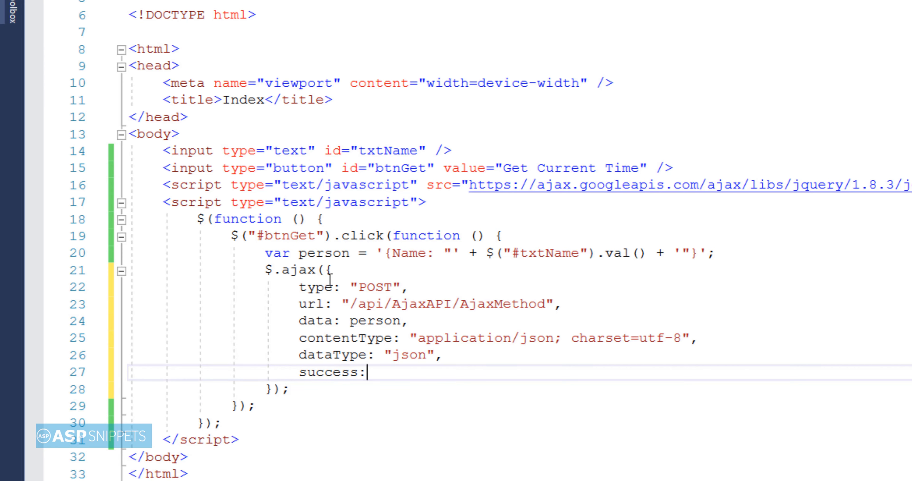
type("function()")
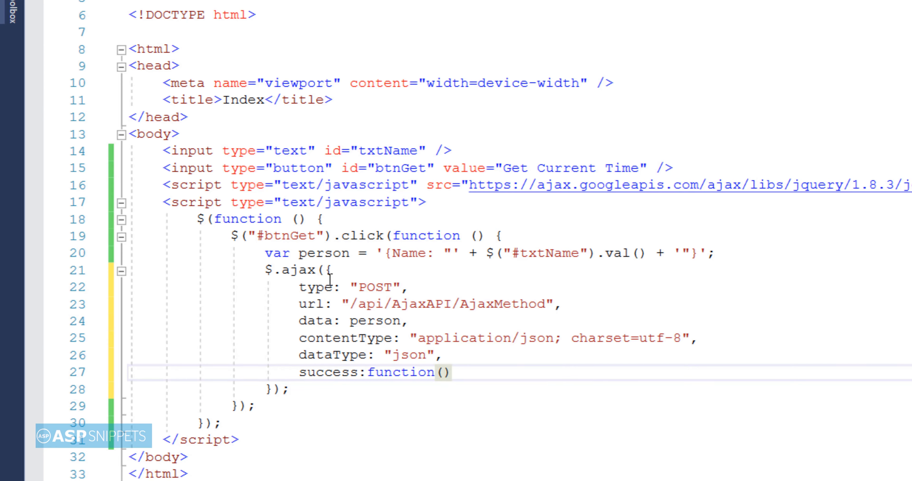
type("(response) { }")
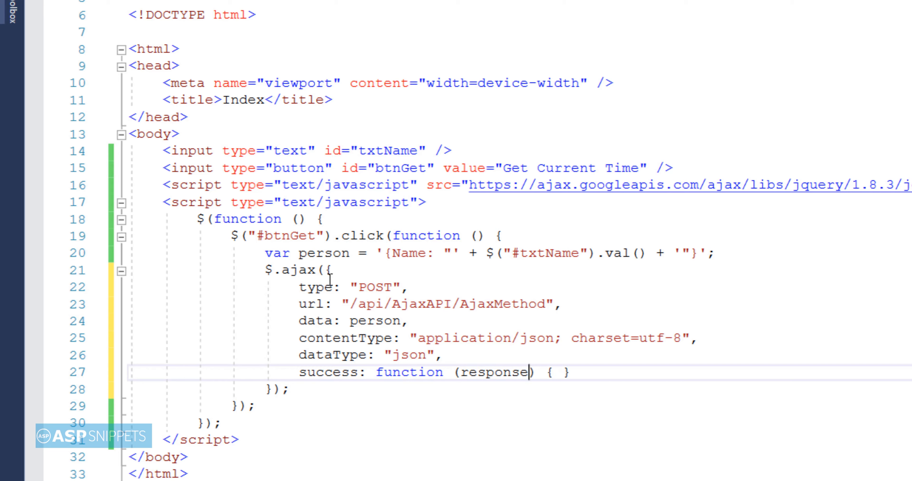
Step: Alert "Hello: " + response.Name plus "Current Date and Time: " + response.DateTime in success
type("alert();")
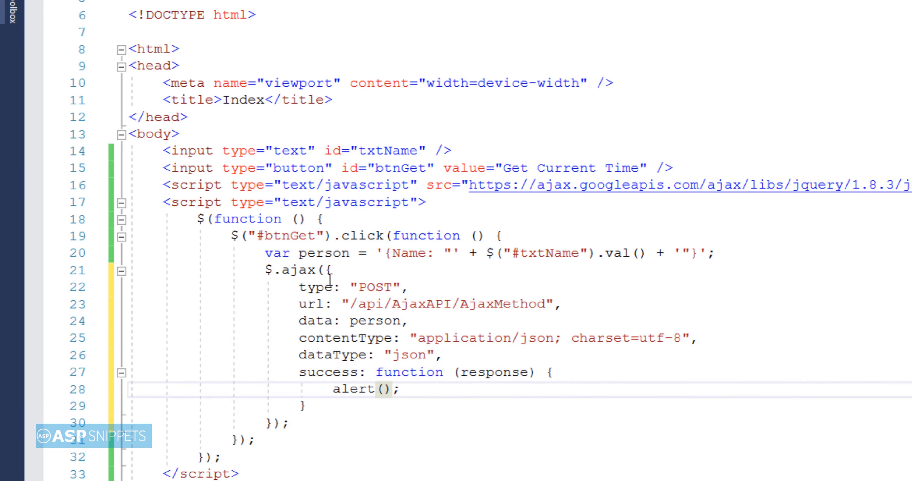
type("\"Hello\"")
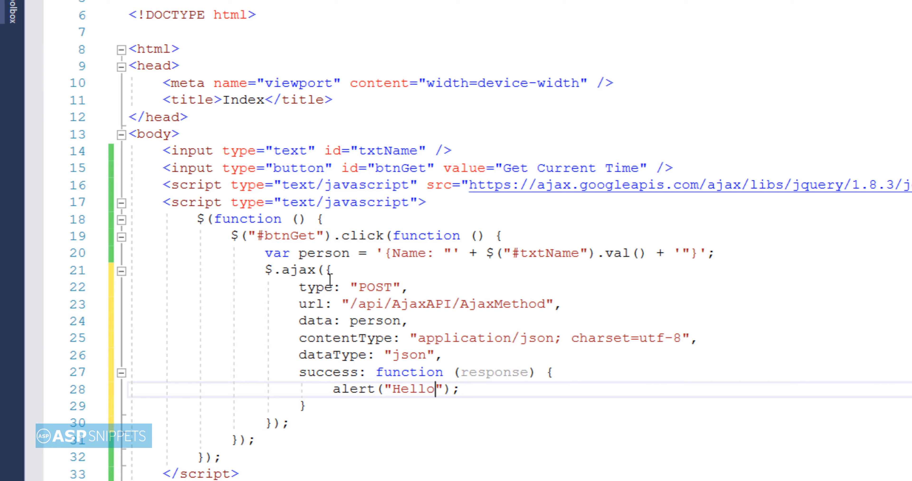
type(": \"+response")
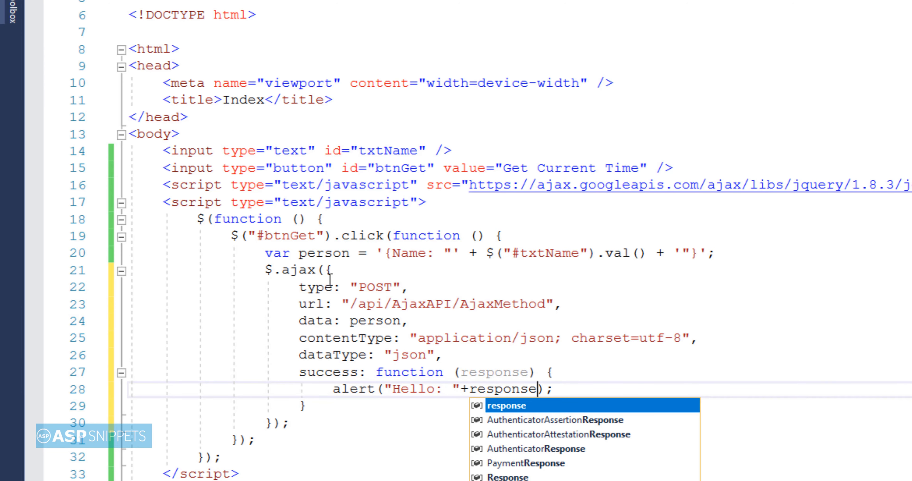
type(".Name+\"\"")
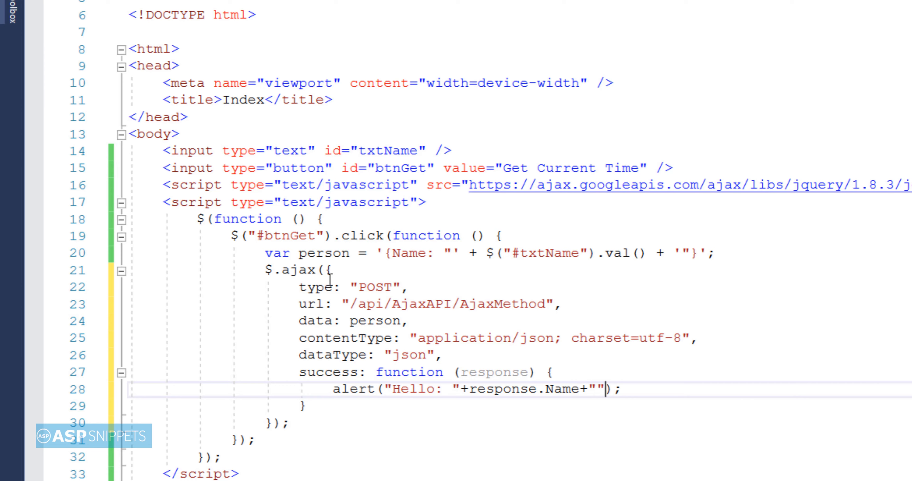
type(".\\n")
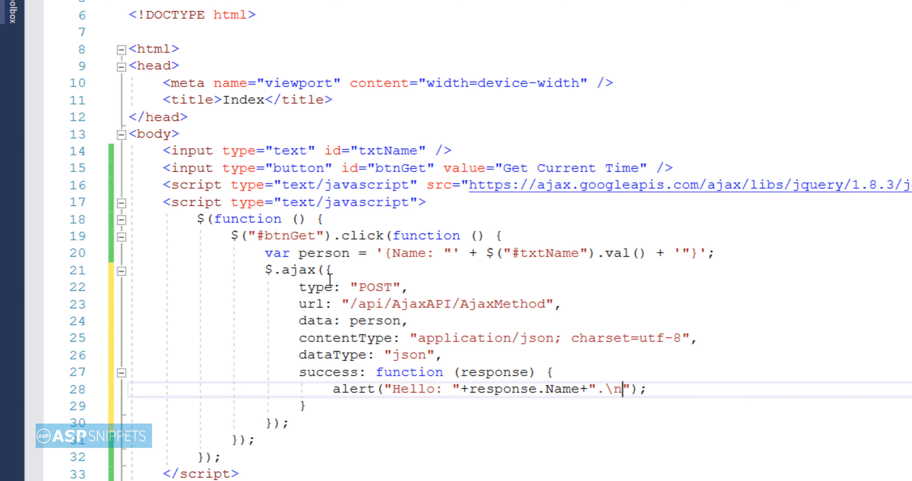
type("Current Date")
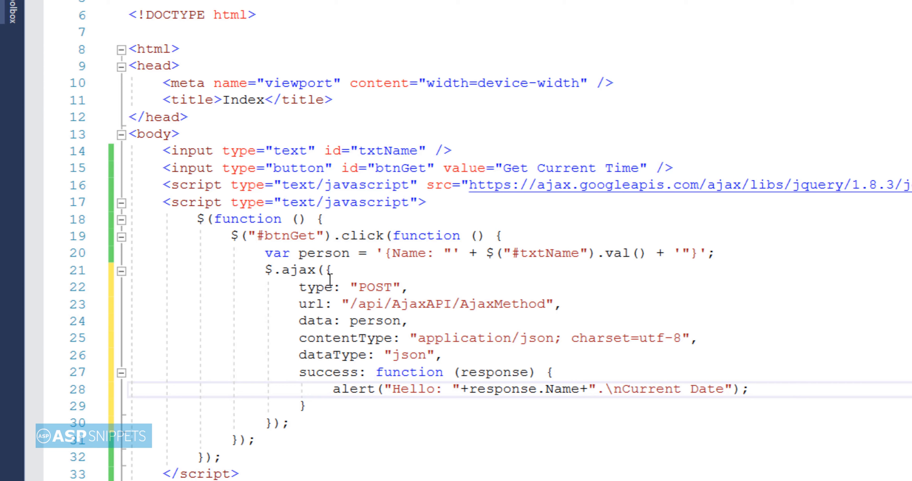
type("and Time:")
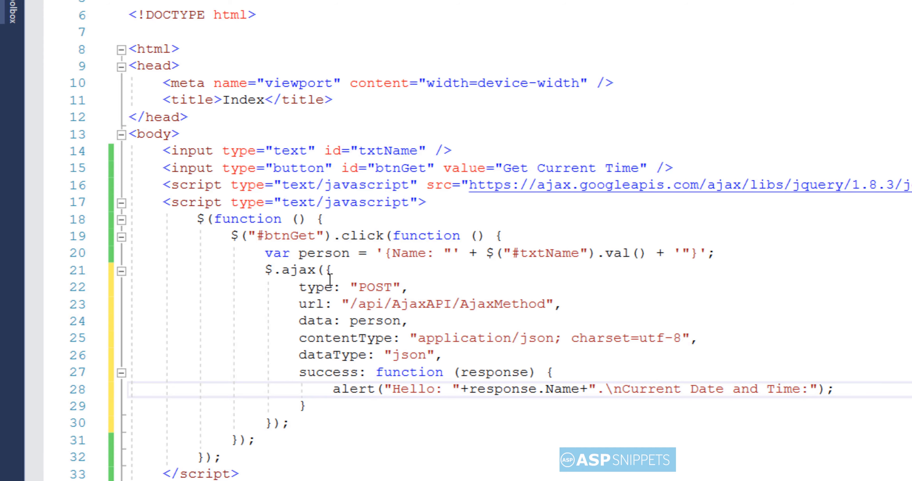
type("+respon")
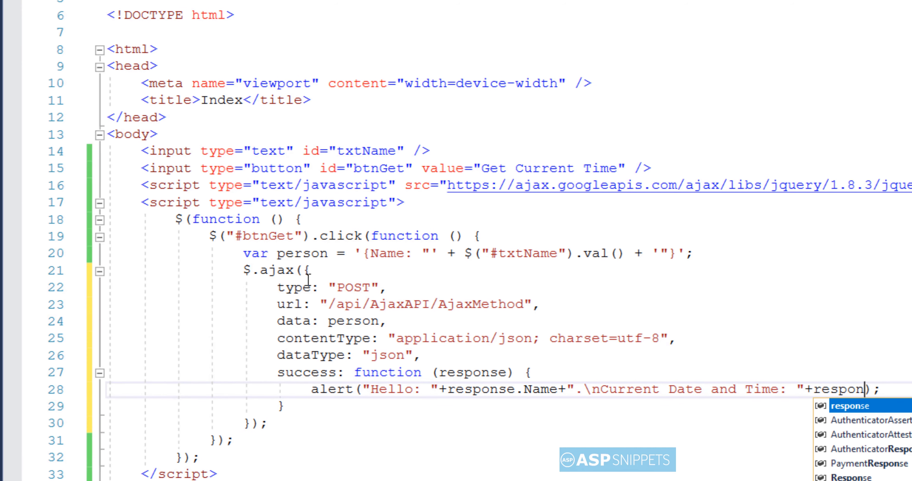
type(".DateTime")
type("failure: function (response) {")
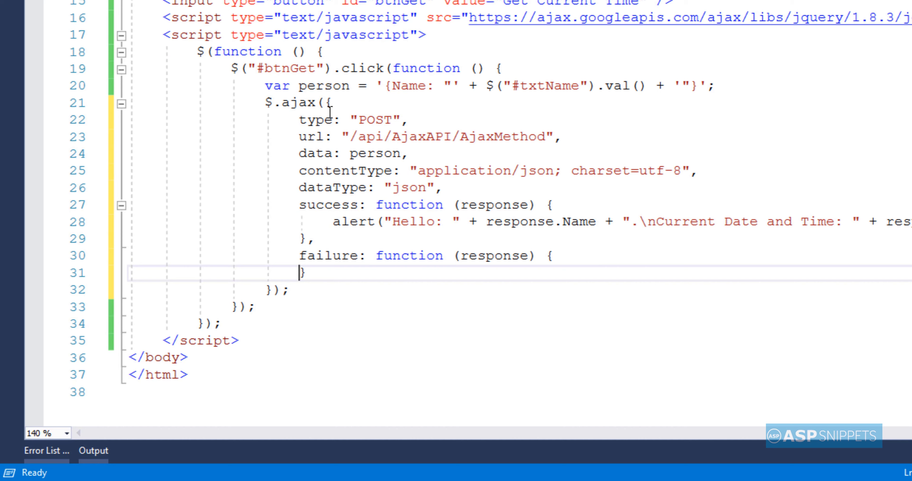
Step: Add failure and error callbacks alerting response.responseText, then run the site with IIS Express
type("alert(response.responseText);")
type("error:")
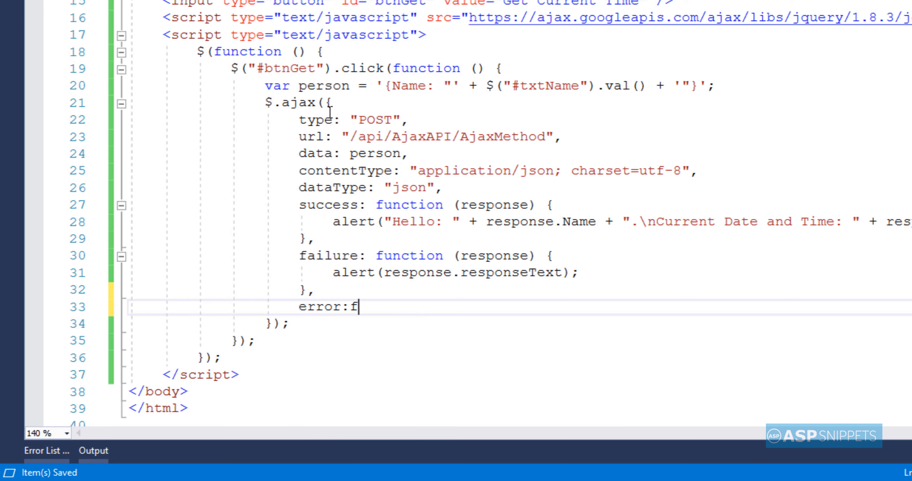
type("function () { }")
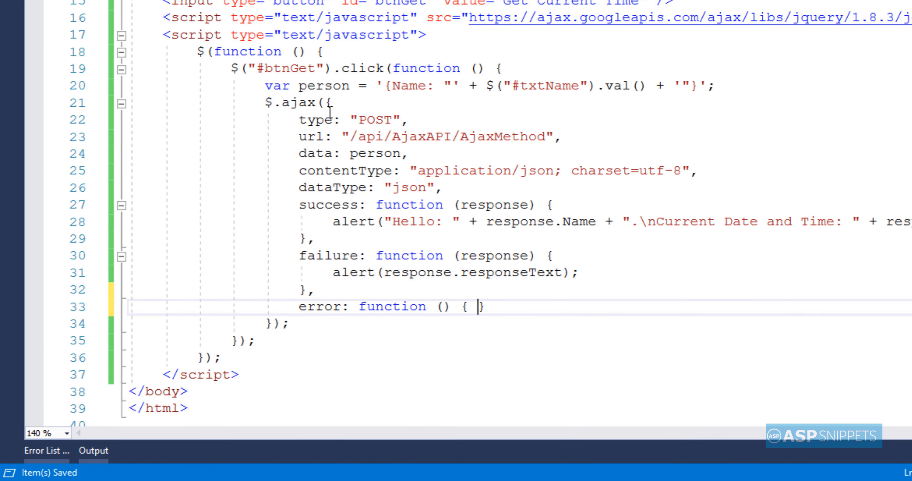
type("alert(response.responseText);")
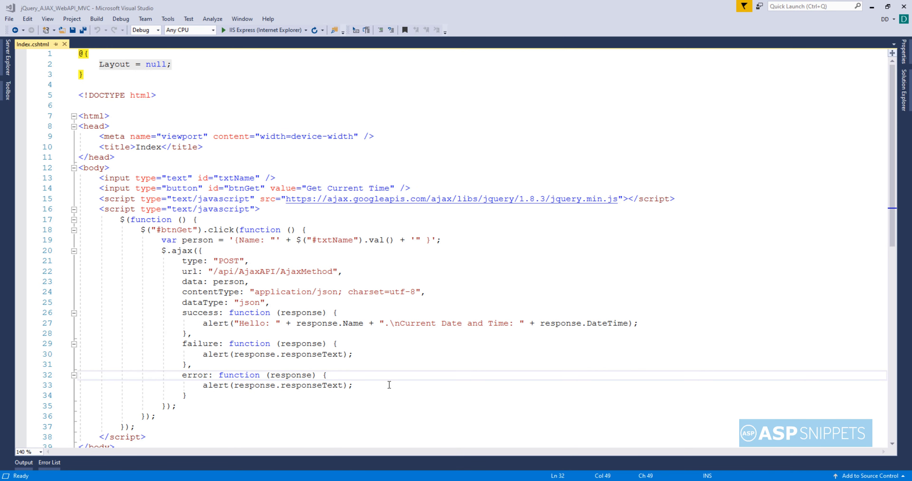
scroll("down", 3)
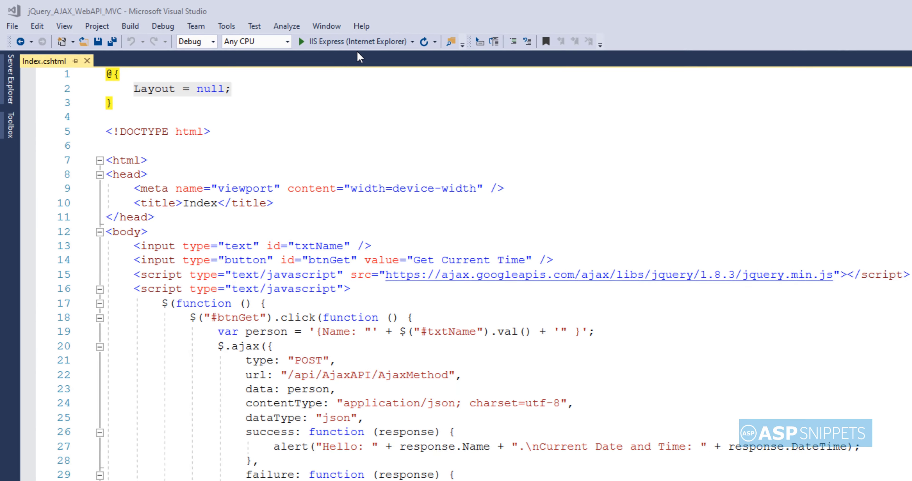
left_click(296, 42)
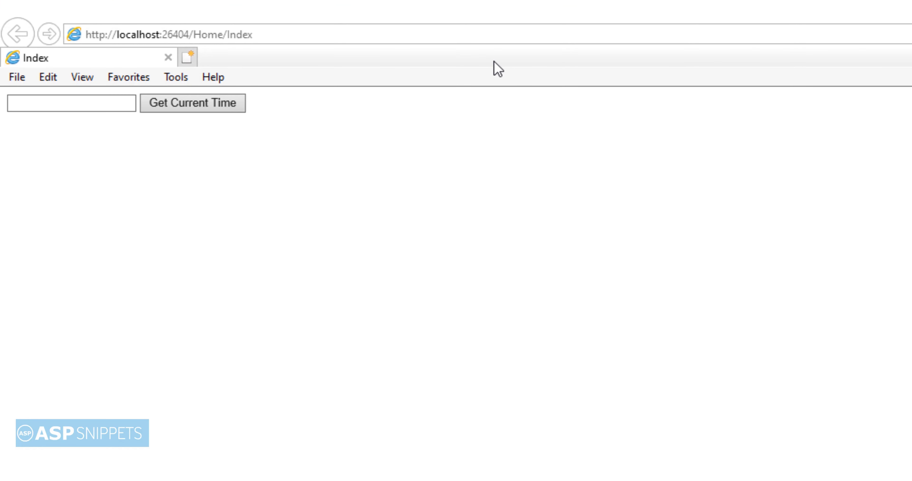
Step: Enter the name 'Mudassar Khan' and request the current time to see the greeting alert
type("Mu")
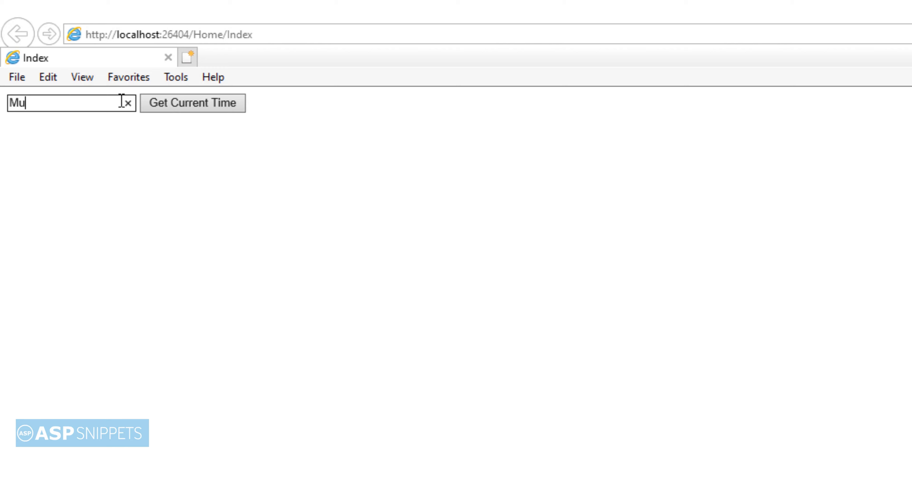
type("dassar")
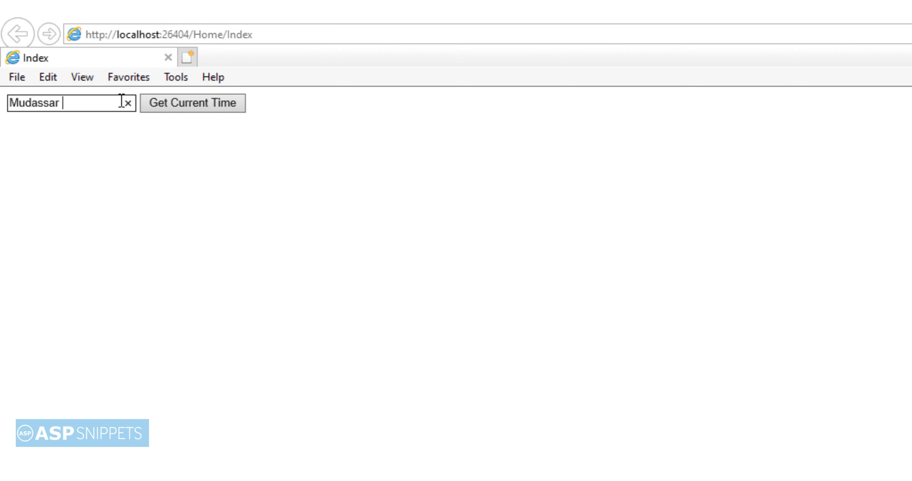
type("Khan")
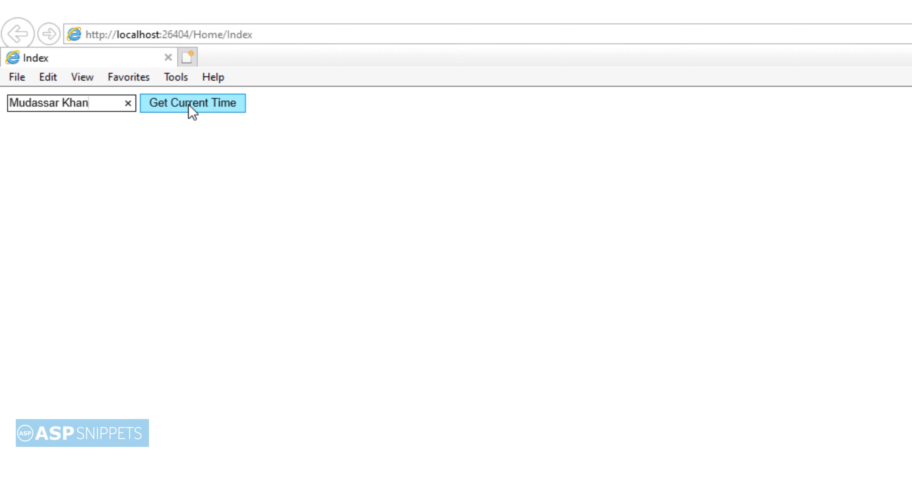
left_click(192, 103)
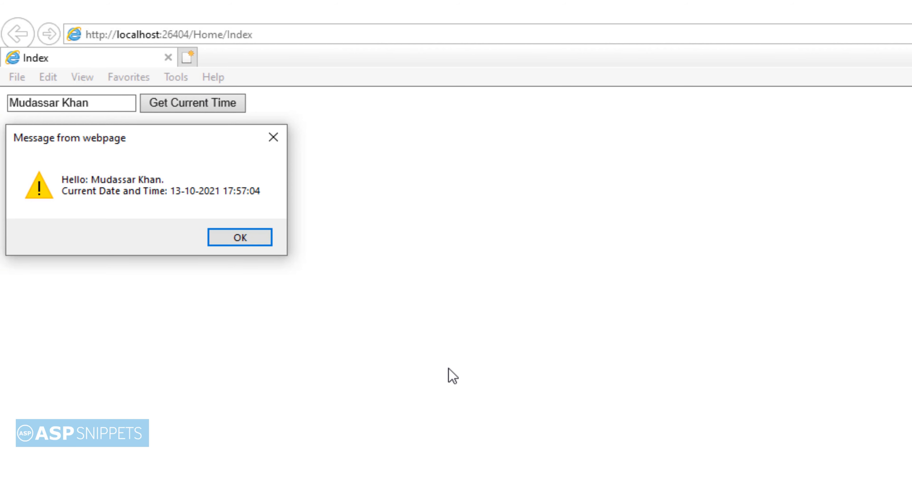